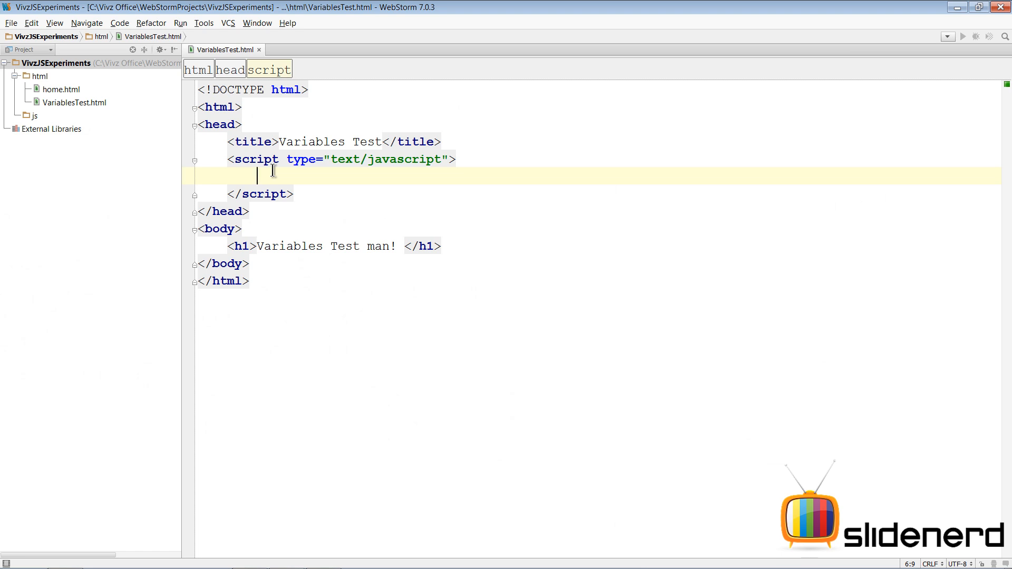
Add test="hi"; and alert(test); to the script, then dismiss the alert showing hi
text(test=)
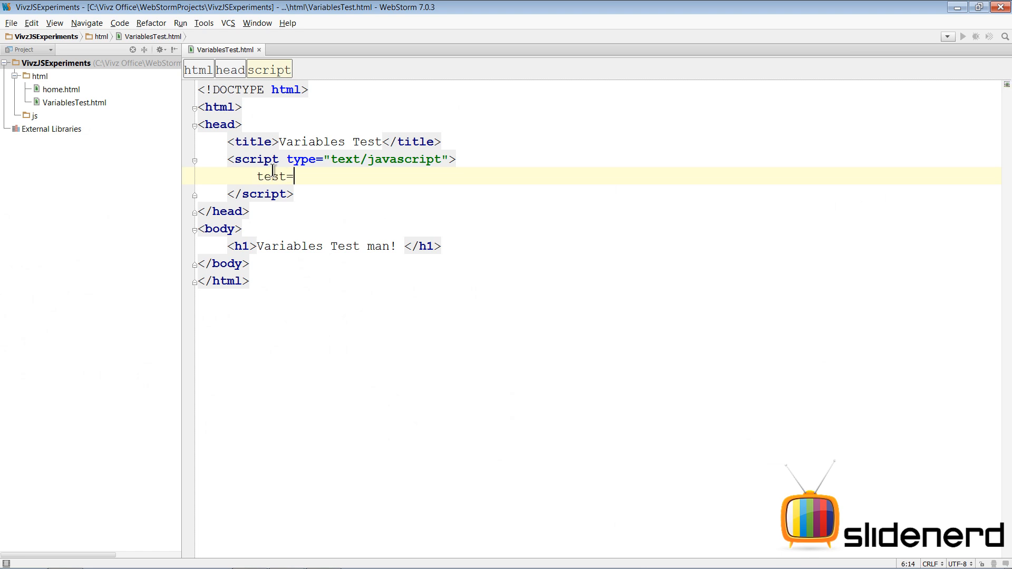
text("hi";)
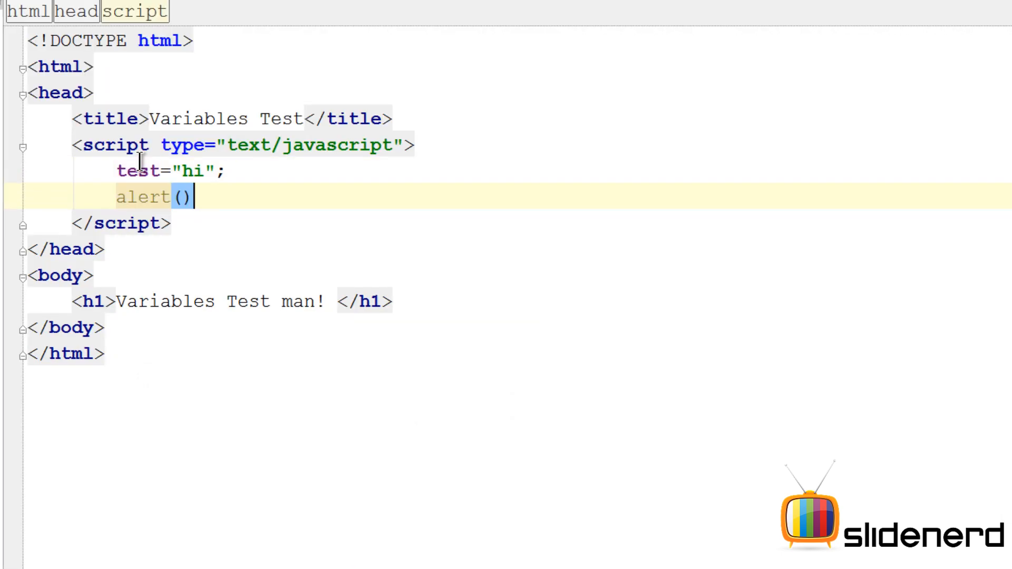
text(test;)
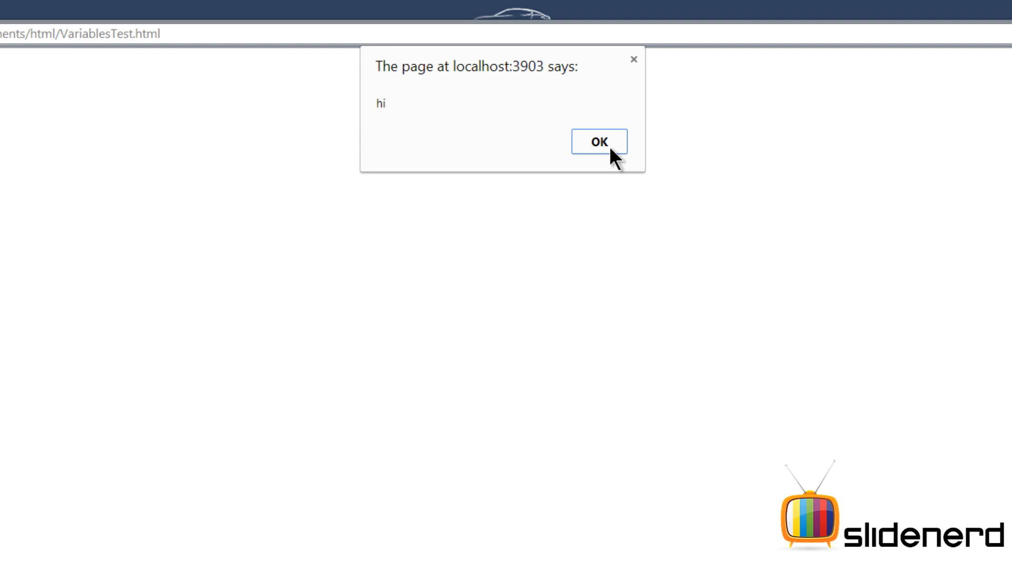
click(598, 141)
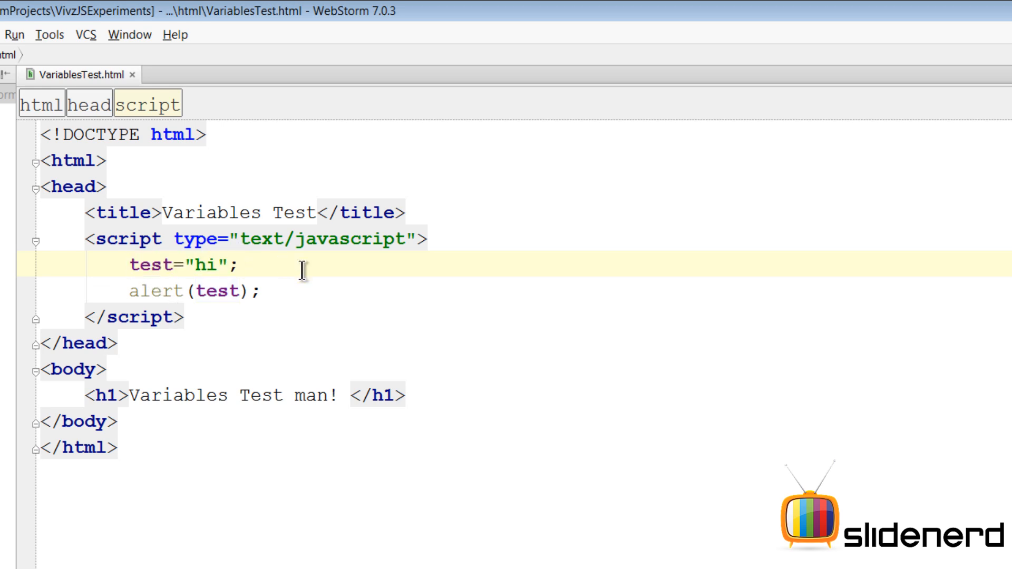
mouse_move(161, 287)
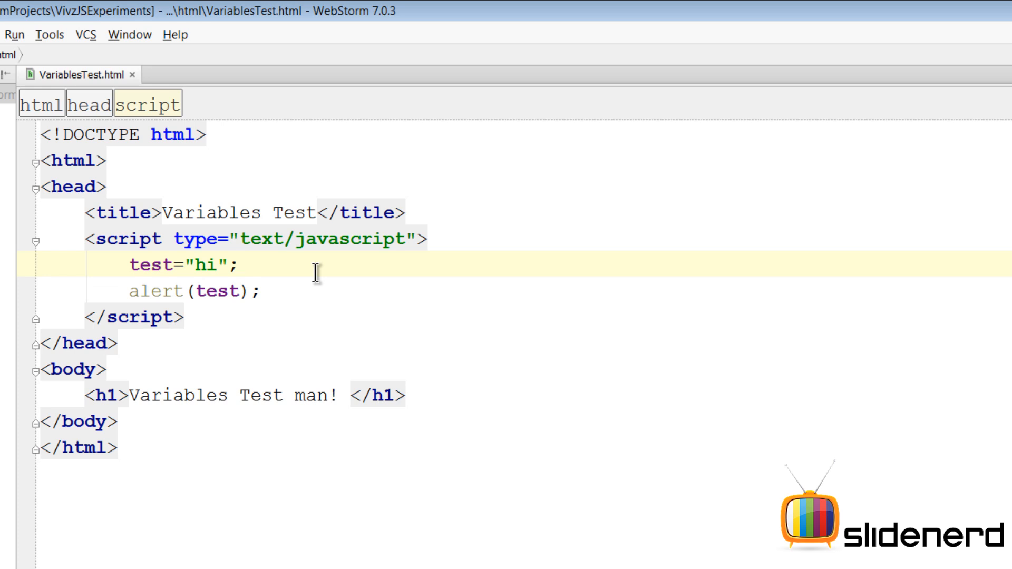
Wrap the test="hi"; assignment in a curly-brace block, run it, and dismiss the hi alert
key(Delete)
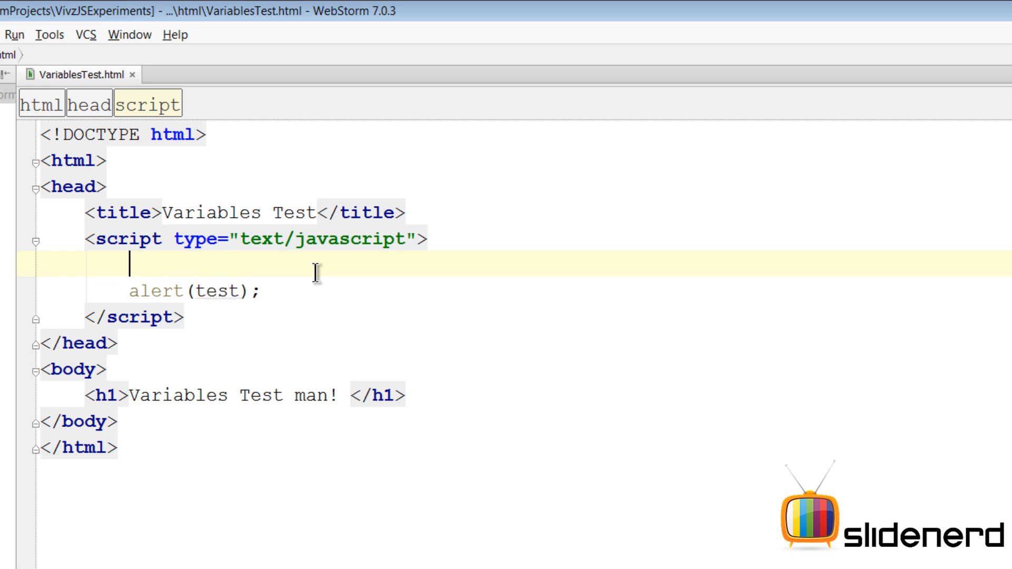
text({)
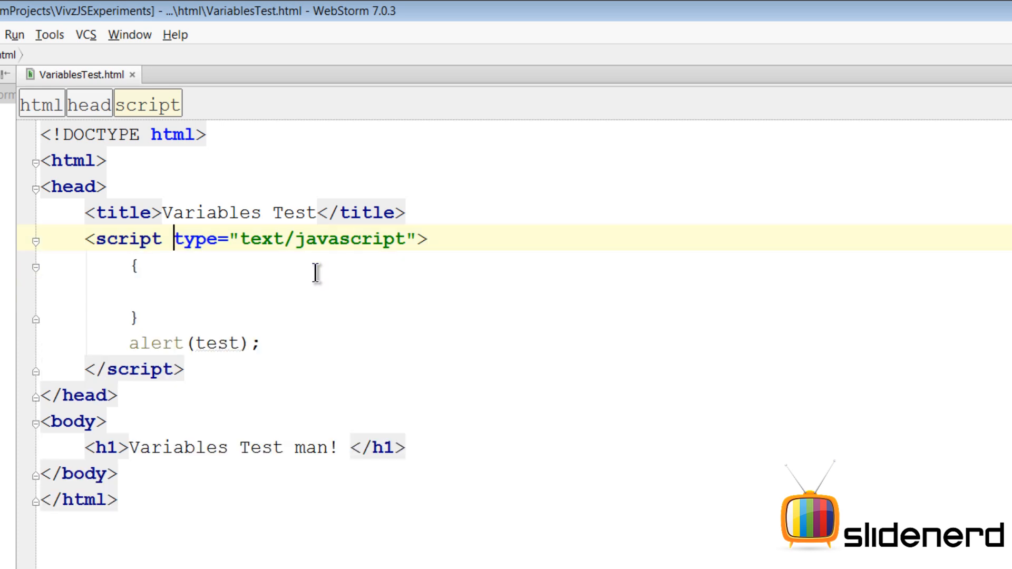
text(test="")
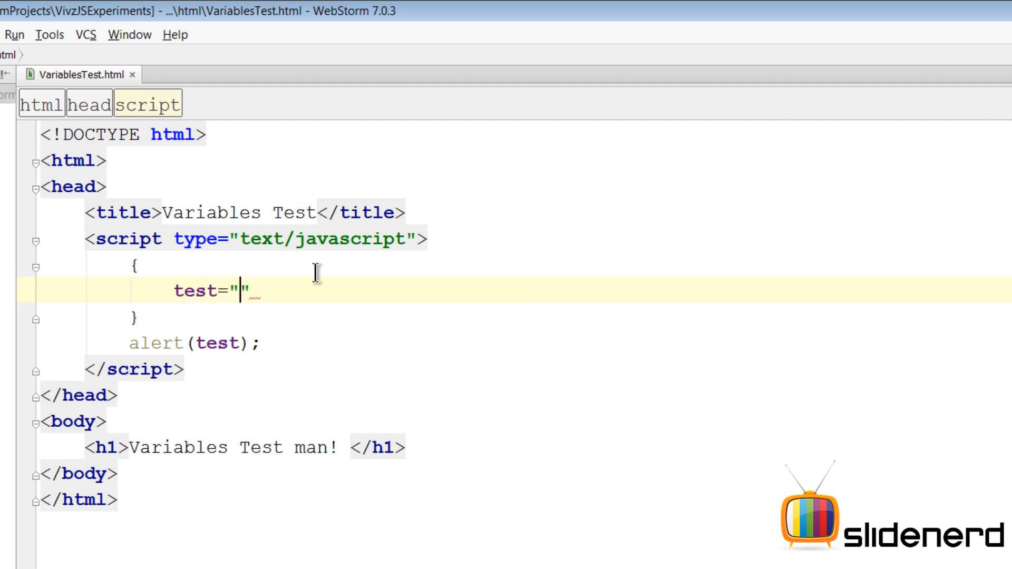
text(hi;)
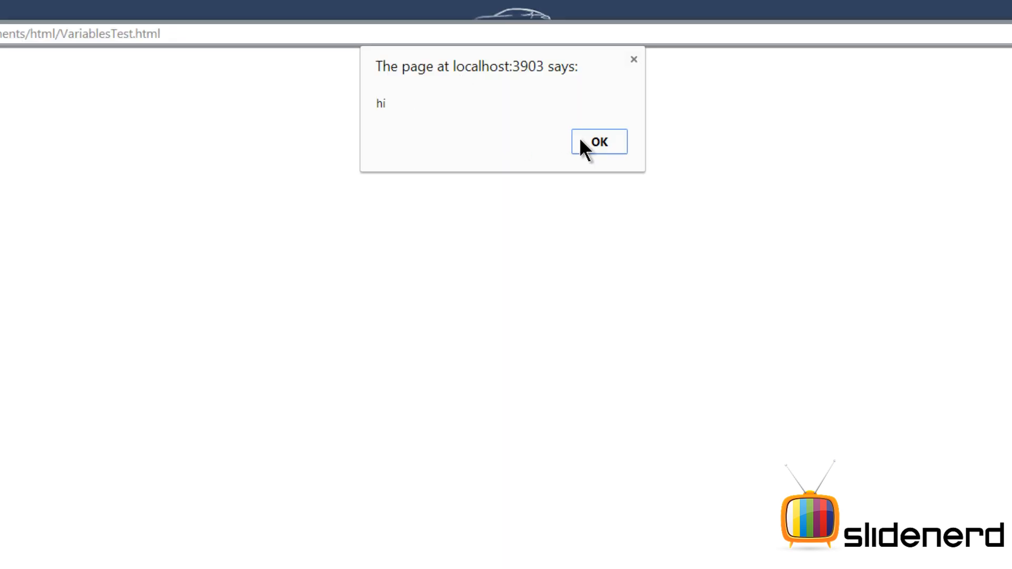
click(598, 142)
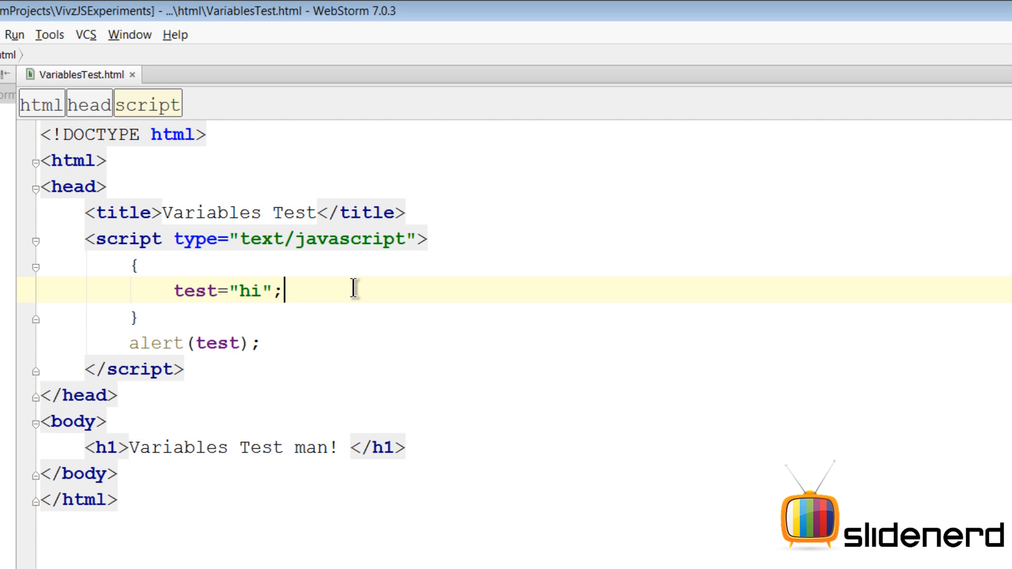
mouse_move(153, 321)
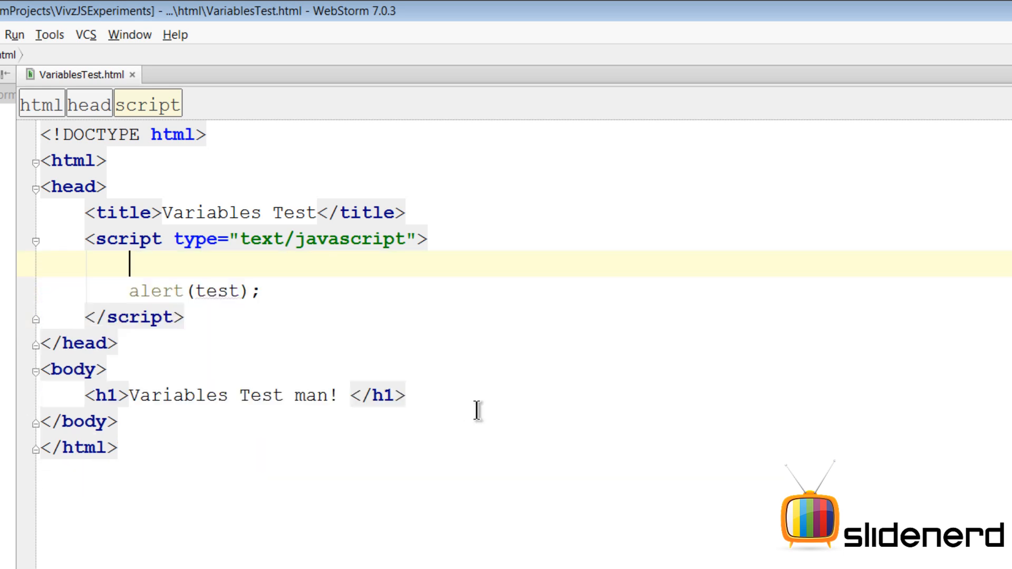
Declare var number1; without a value
text(var num)
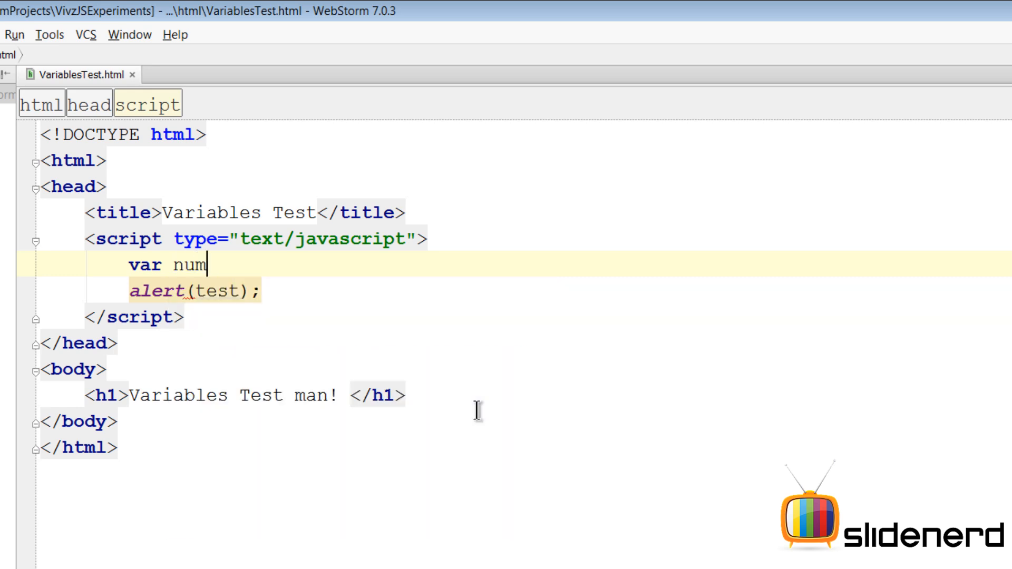
text(ber1;)
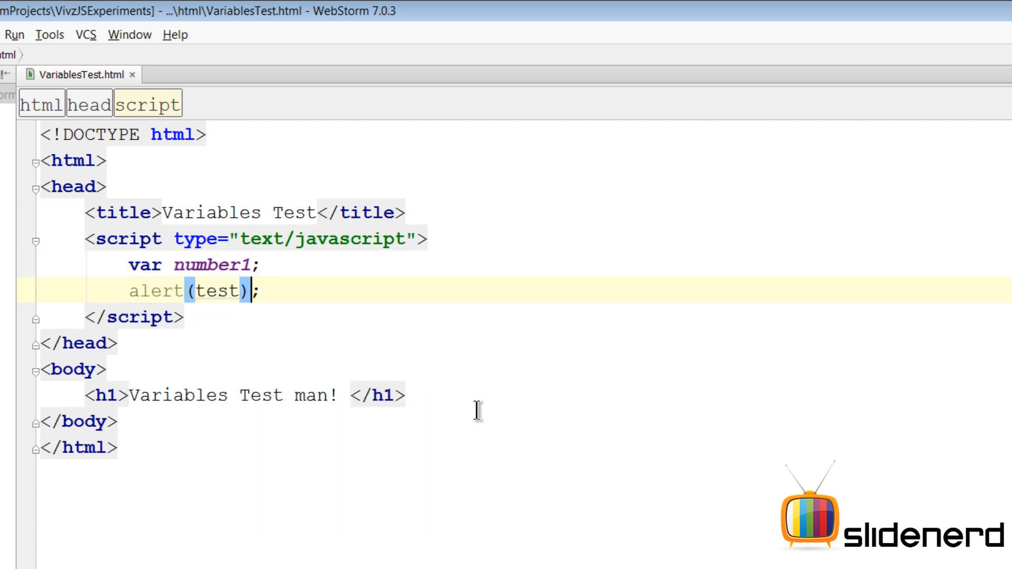
text(number1)
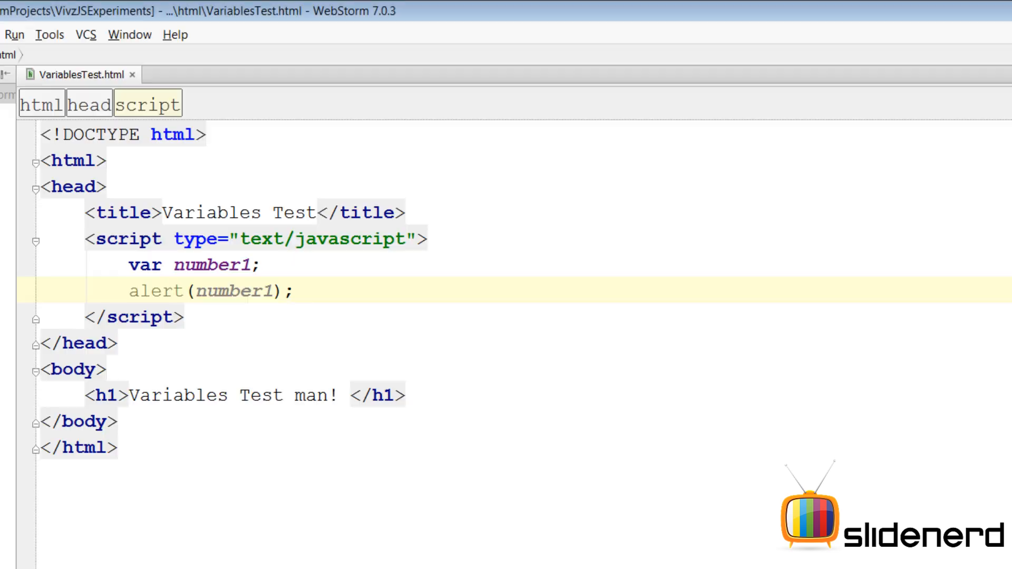
Add var number2=number1*100; alert number2, and dismiss the NaN alert
text(var)
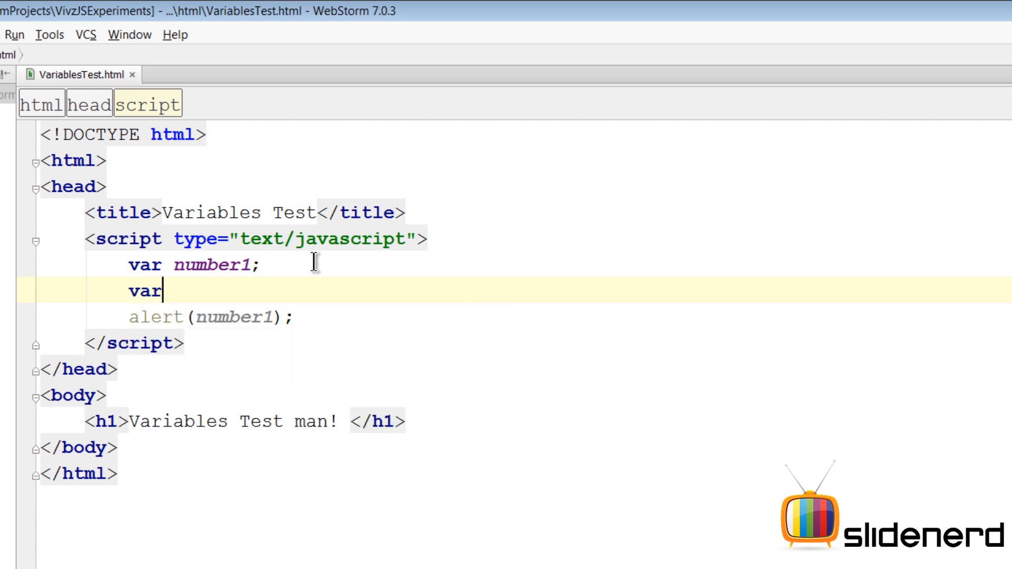
text(number2=)
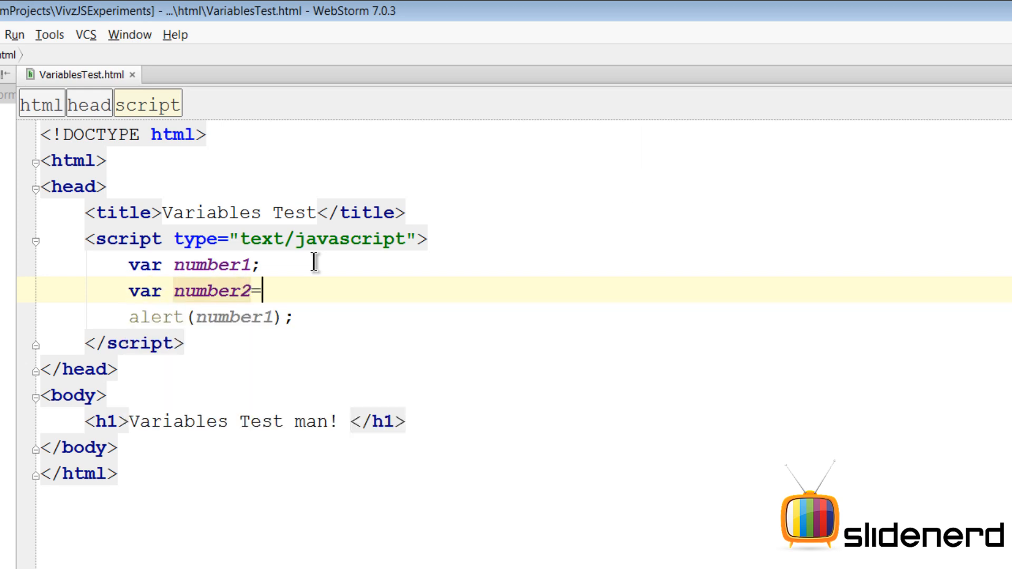
text(number1)
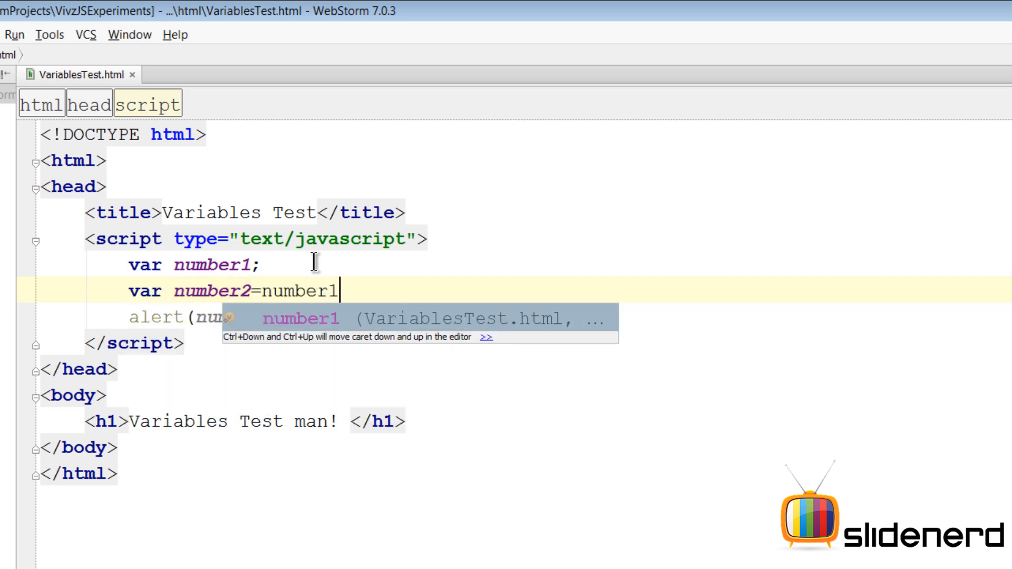
text(*100)
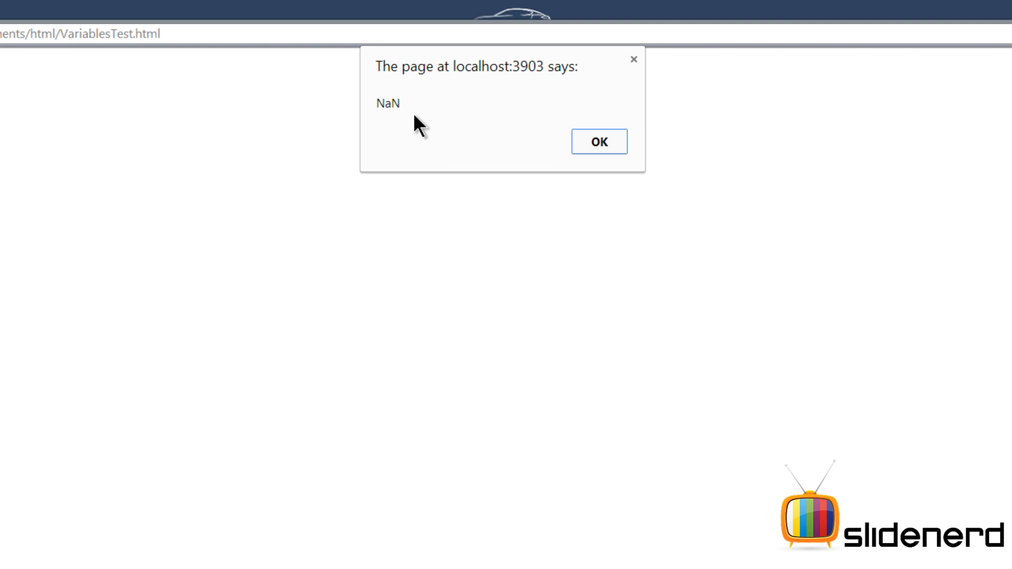
click(598, 141)
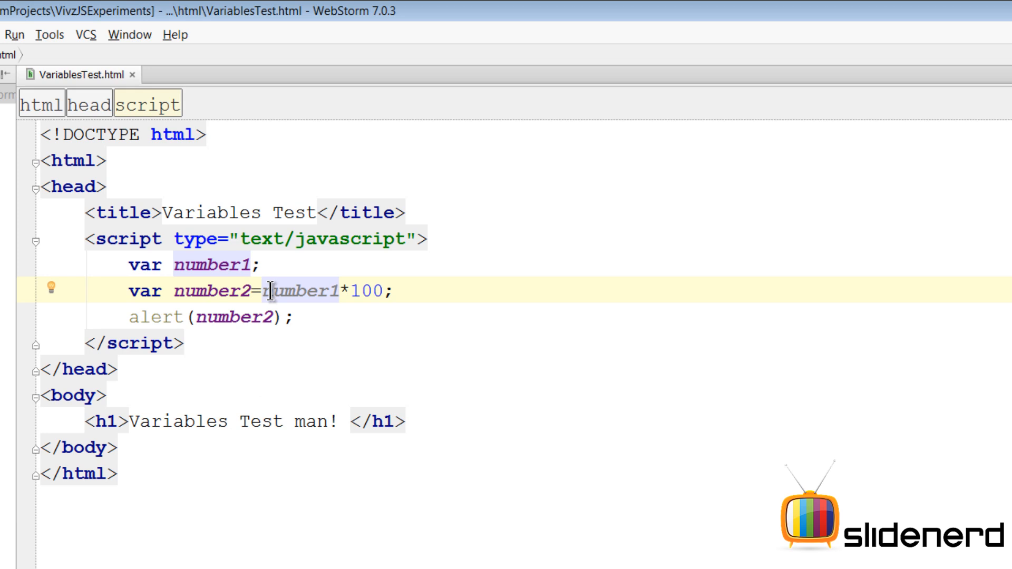
mouse_move(266, 273)
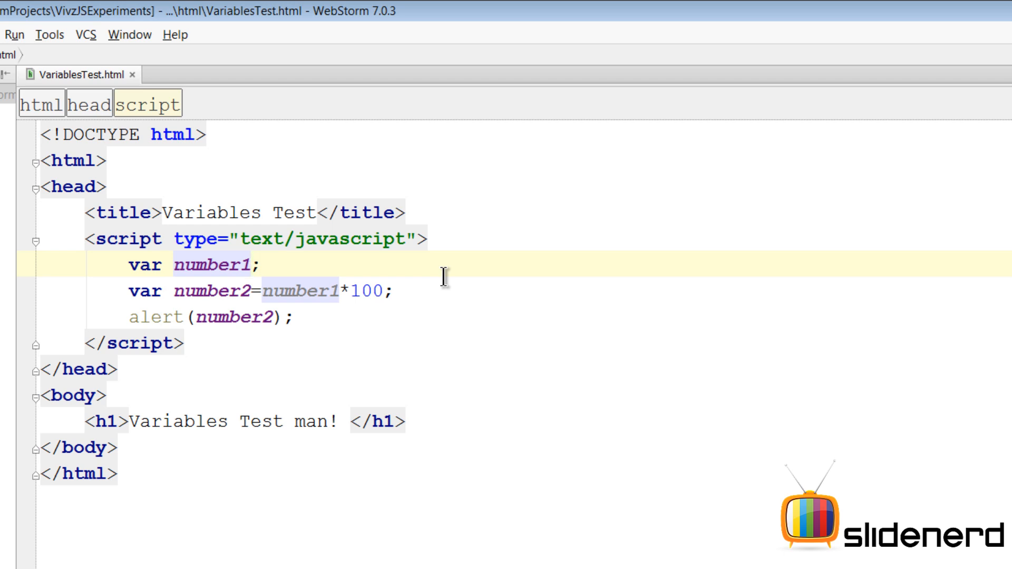
Set number1 to null and dismiss the alert, which now shows 0
text(=null)
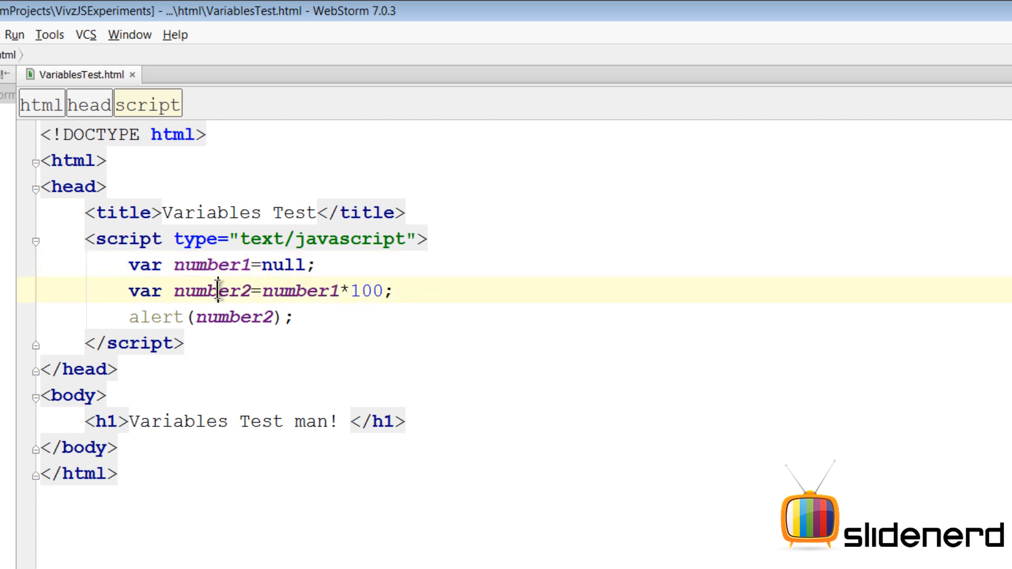
click(356, 290)
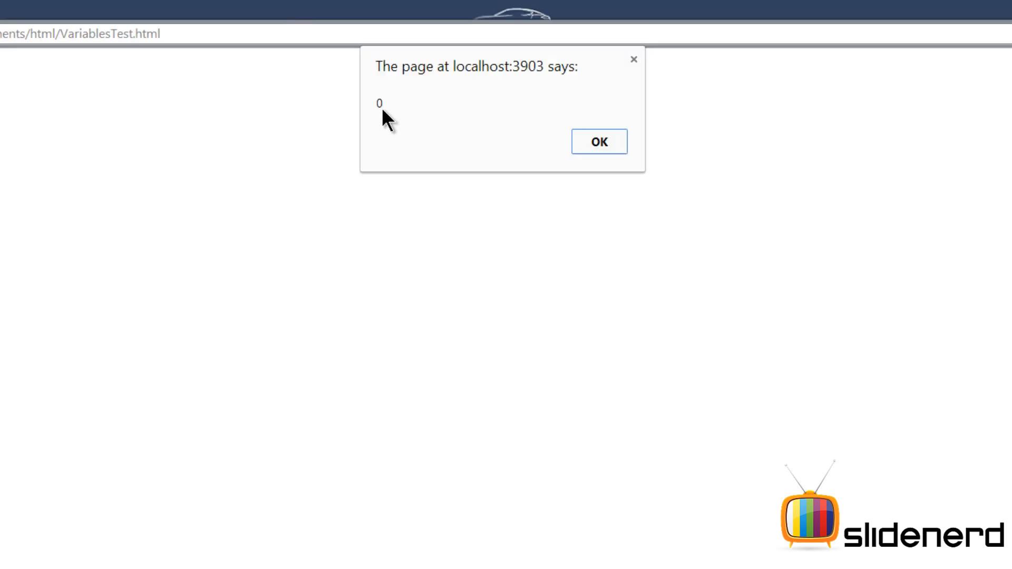
click(597, 142)
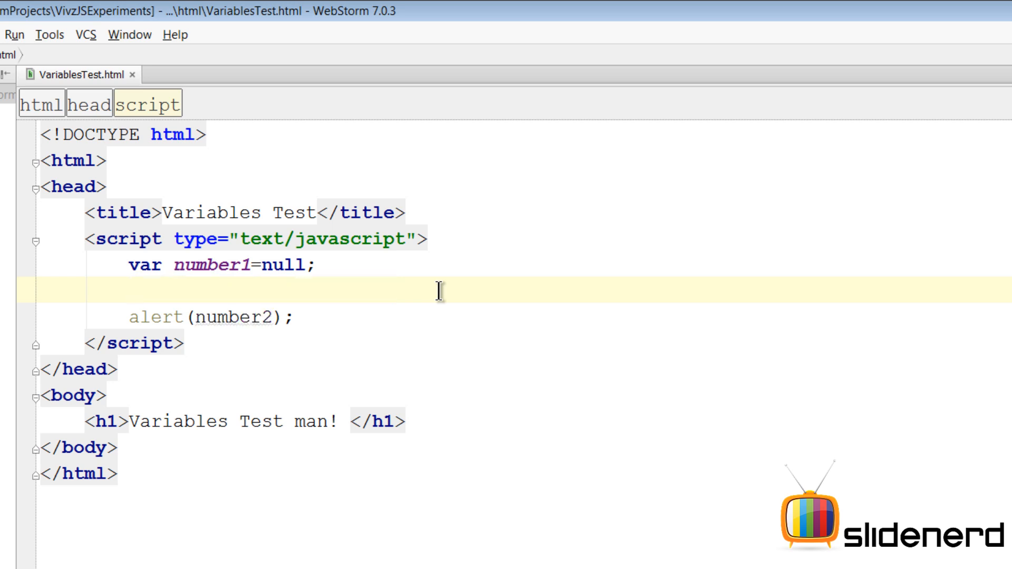
Declare var number2; without a value and write the number1==number2 comparison
text(var)
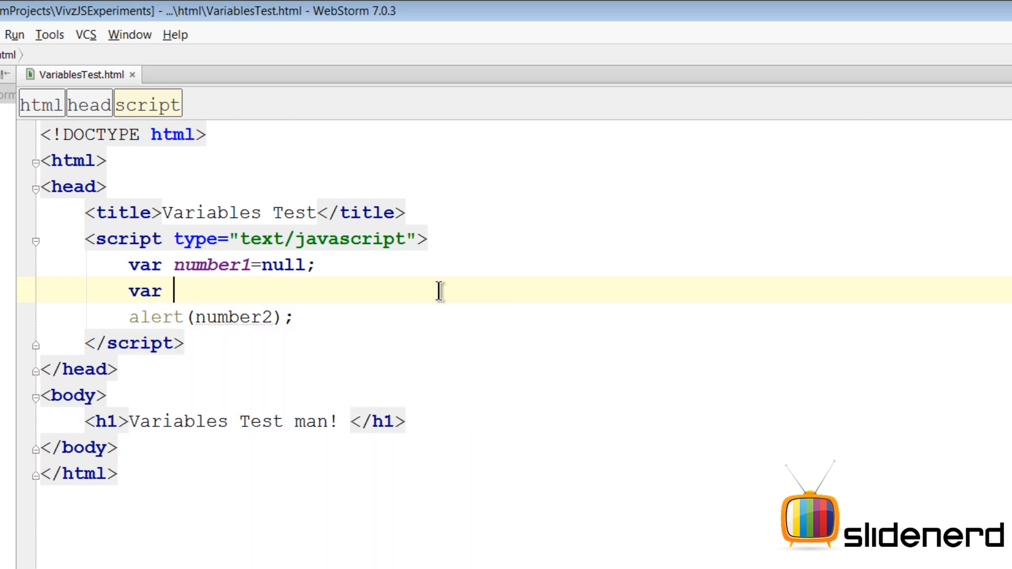
text(number2;)
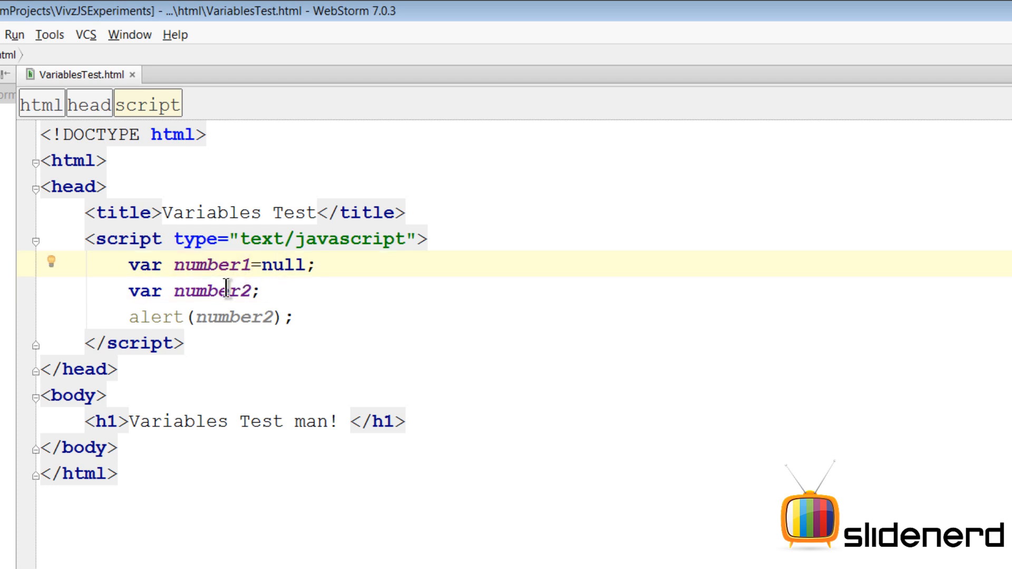
double_click(226, 290)
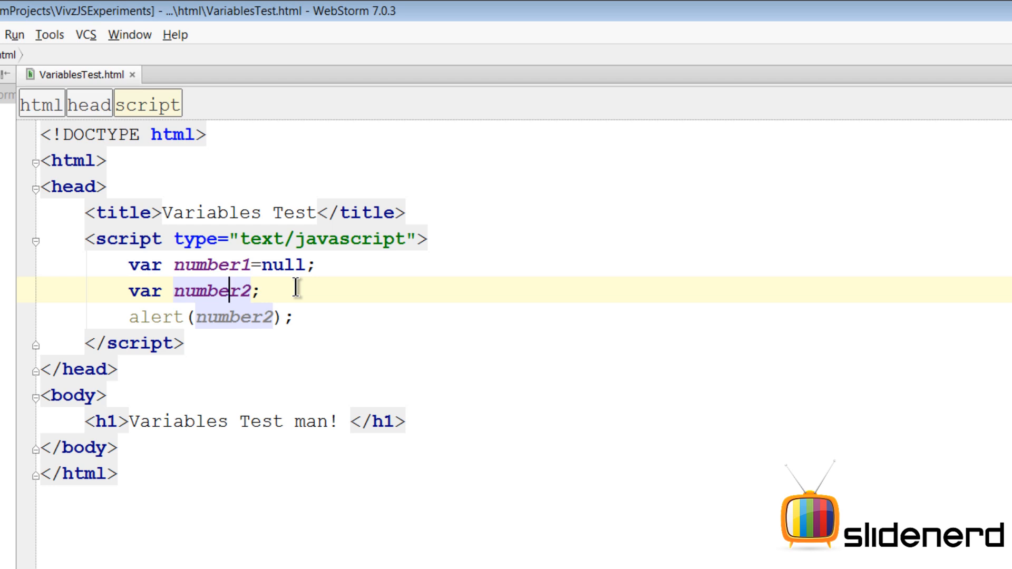
key(enter)
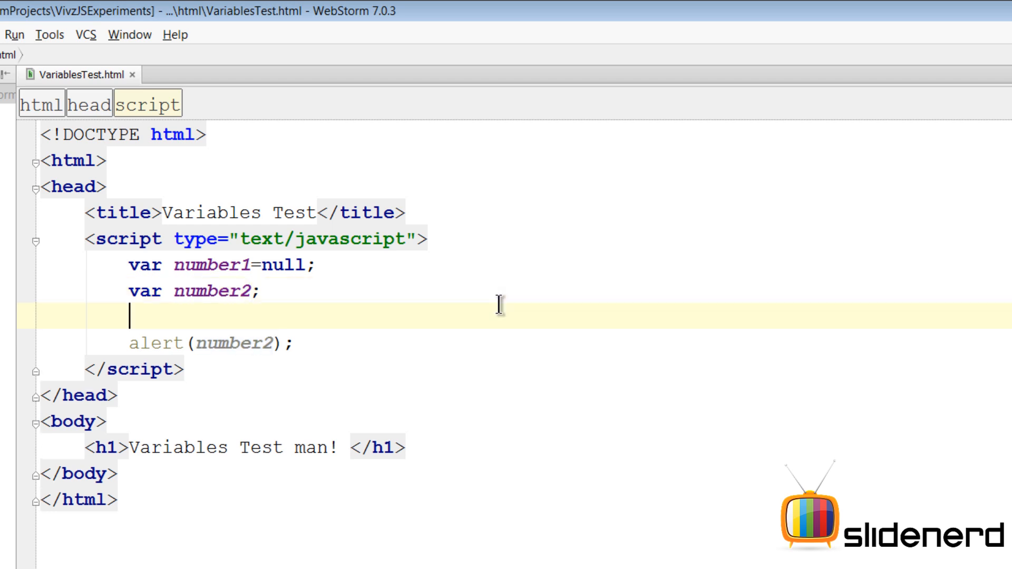
text(number1)
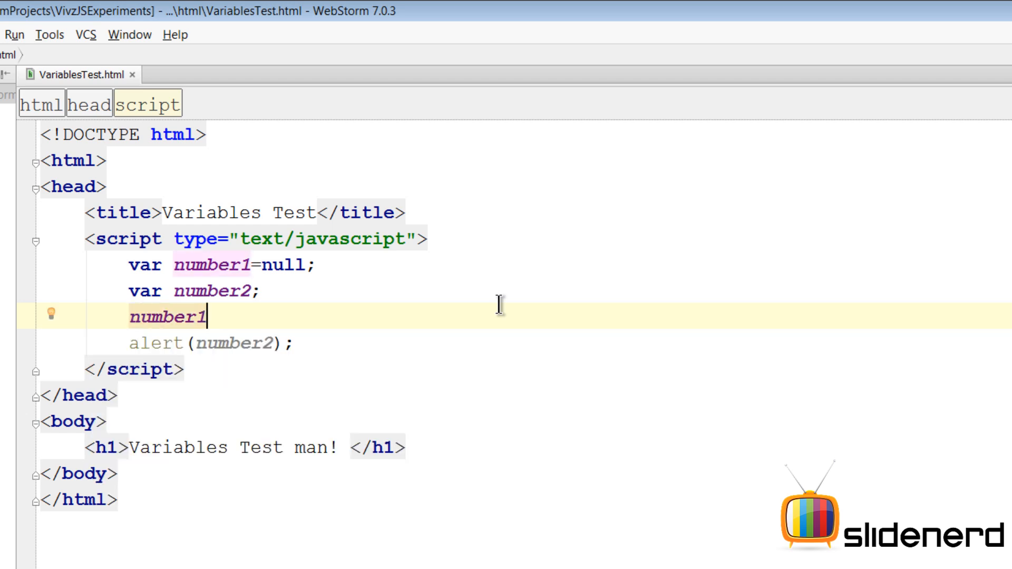
text(==number2)
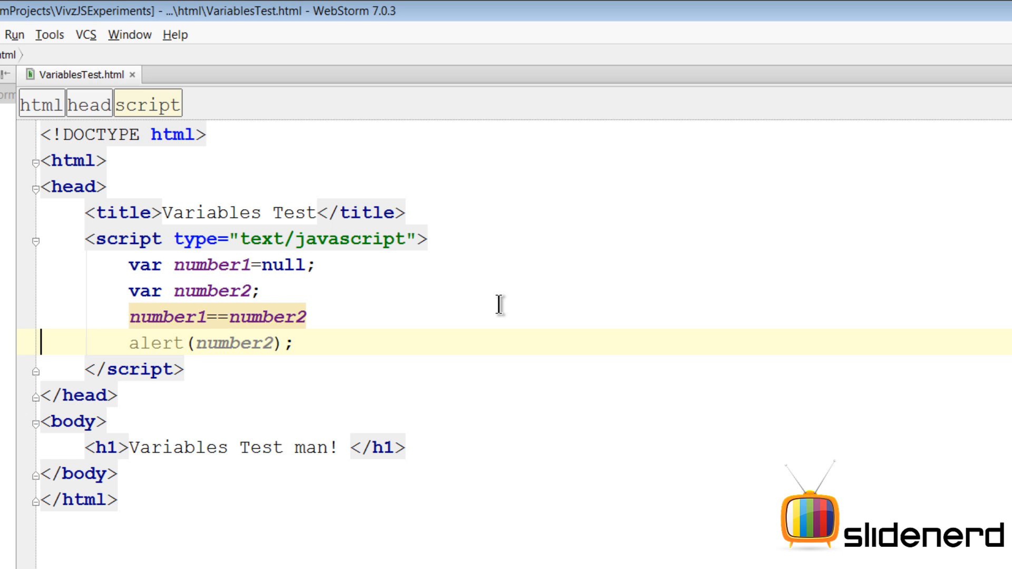
text(;)
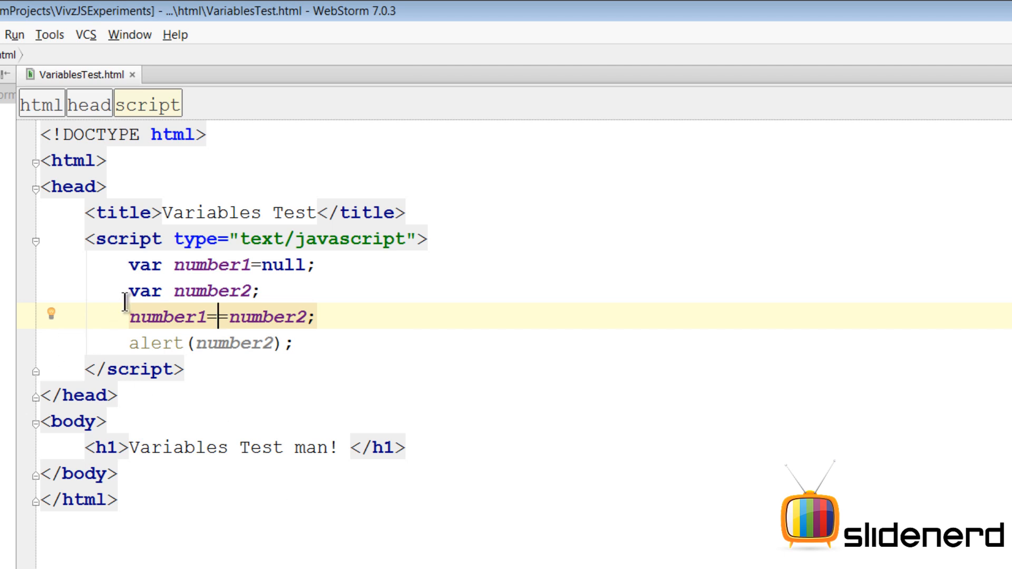
Finish alert(number1==number2);, run the page, and dismiss the true result twice
double_click(161, 317)
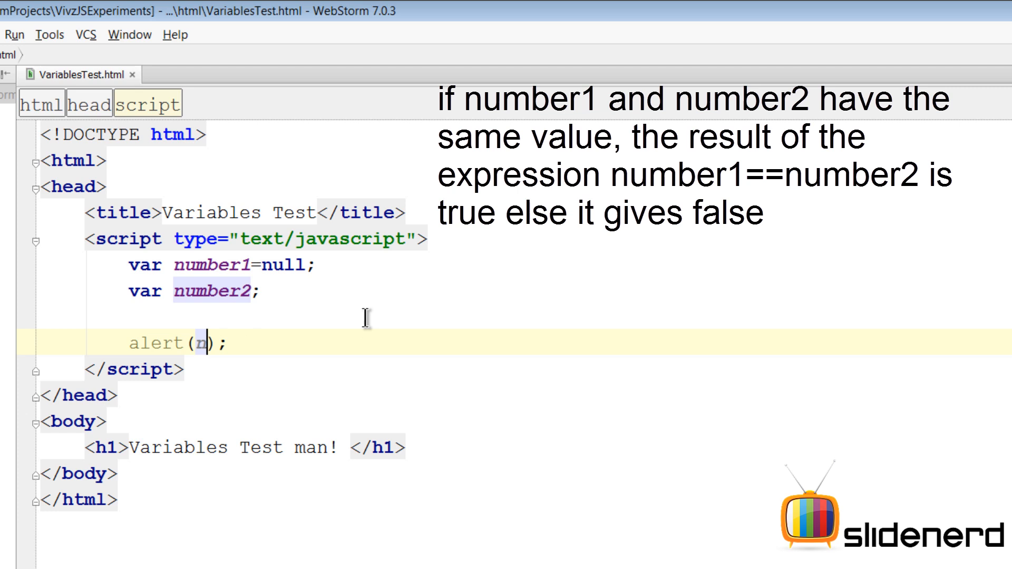
text(umber1==number2;)
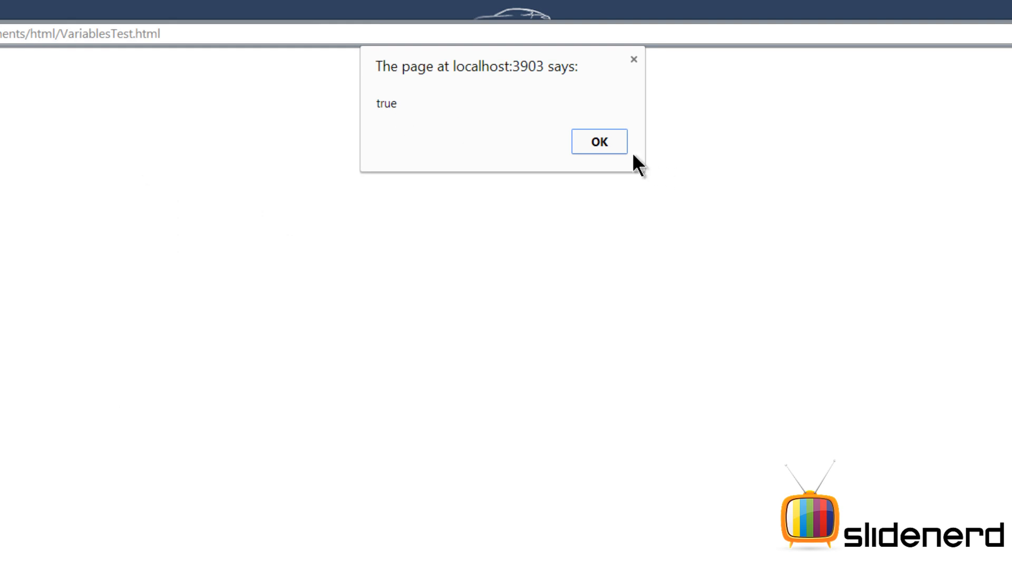
mouse_move(639, 163)
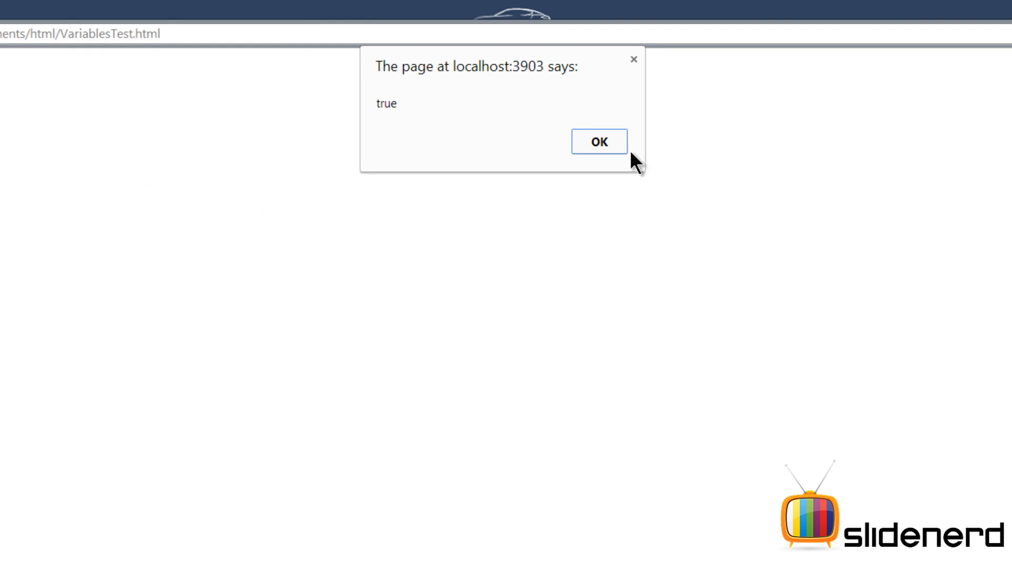
click(599, 141)
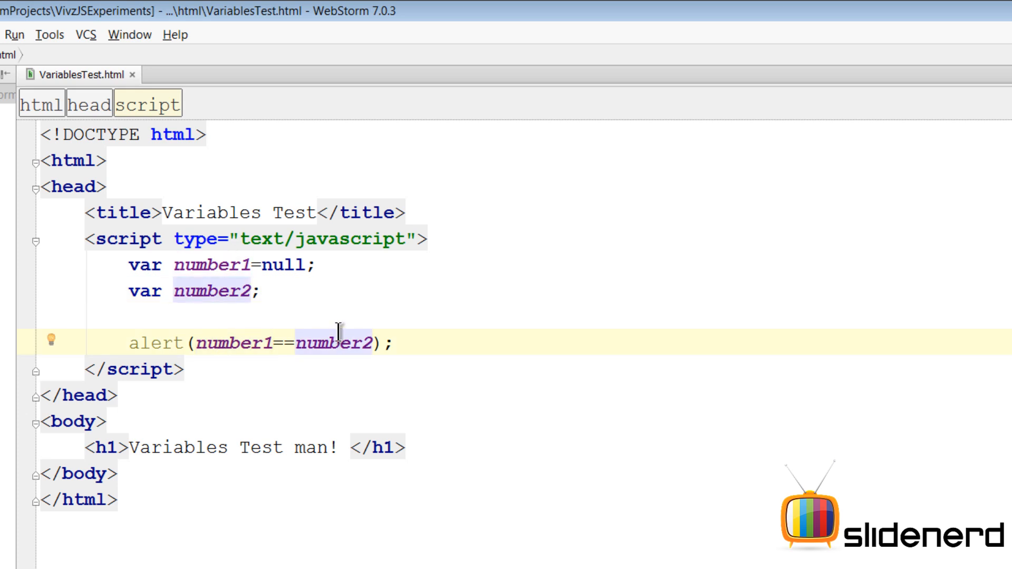
click(340, 342)
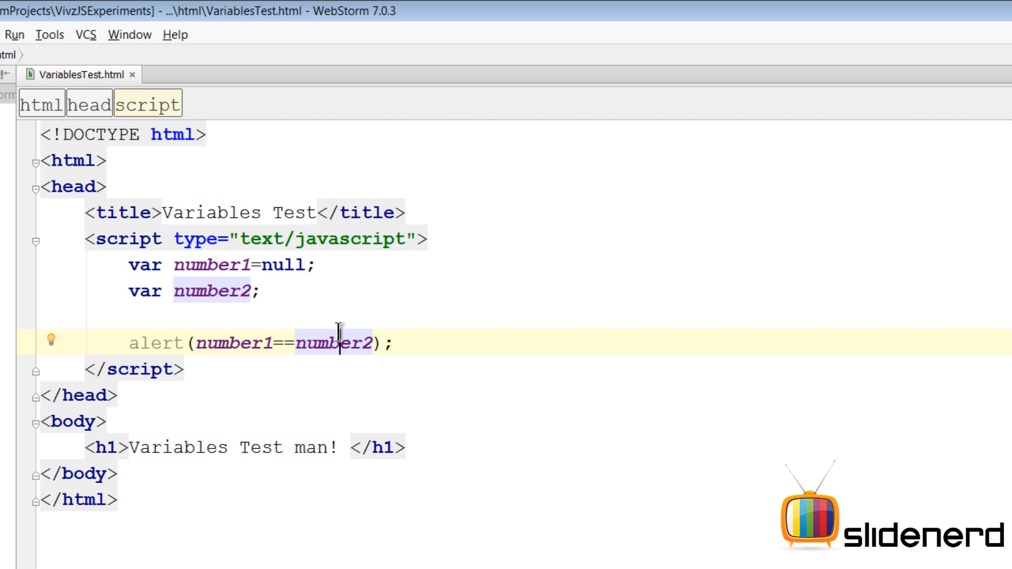
mouse_move(333, 282)
text(,)
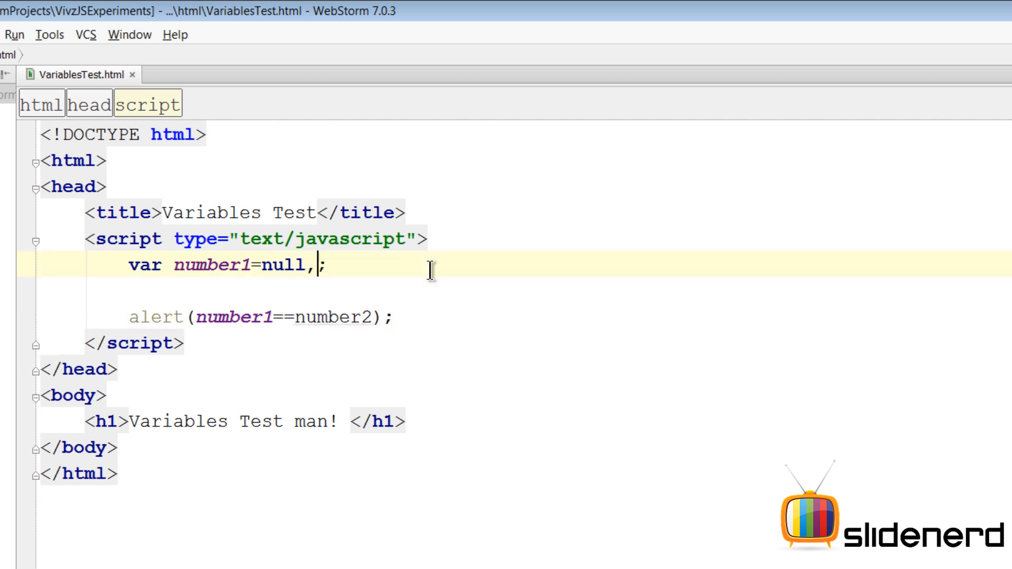
text(number2)
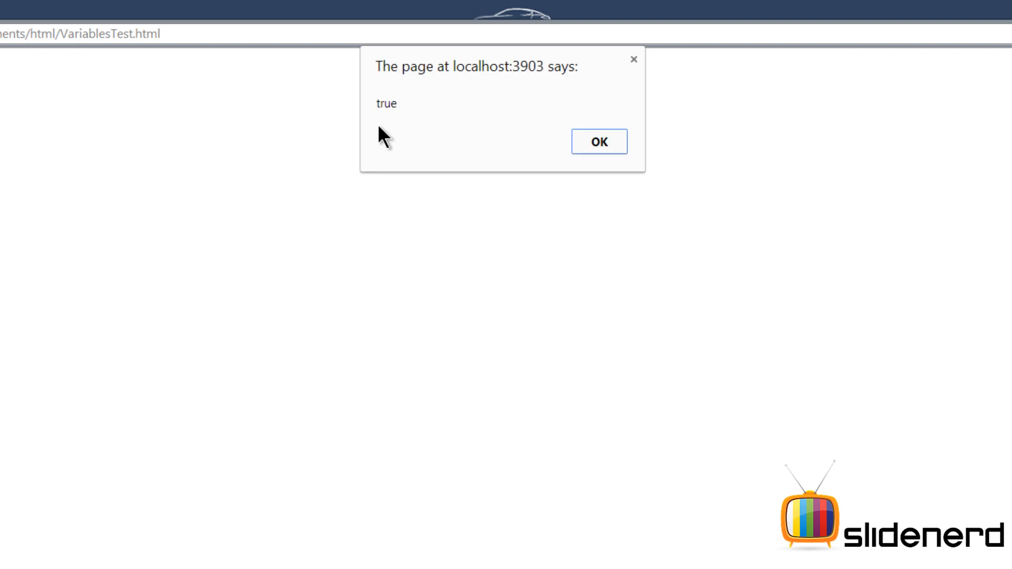
click(598, 142)
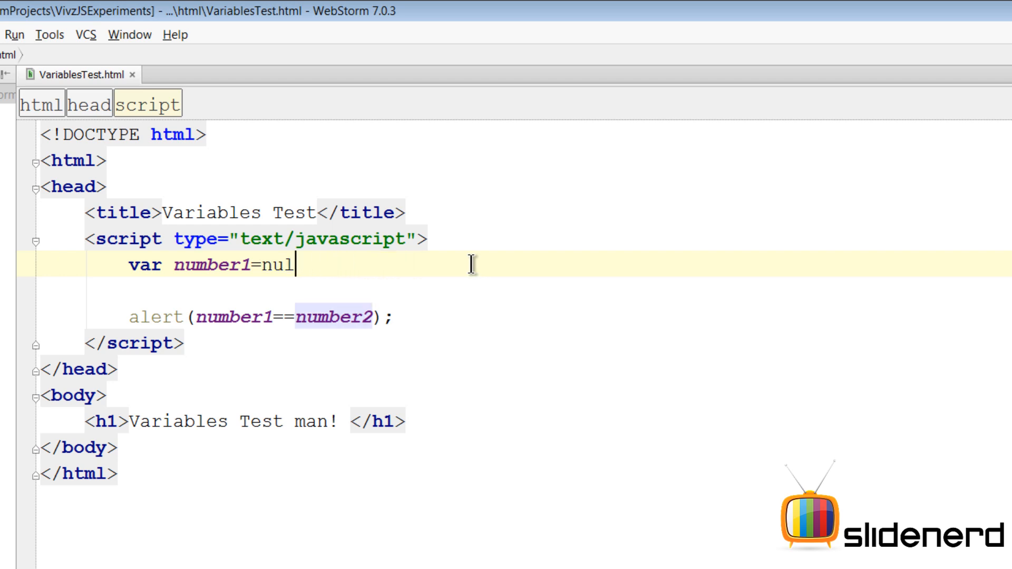
Set number1 to 100, reassign it "hi", alert it, and dismiss the hi message
text(100)
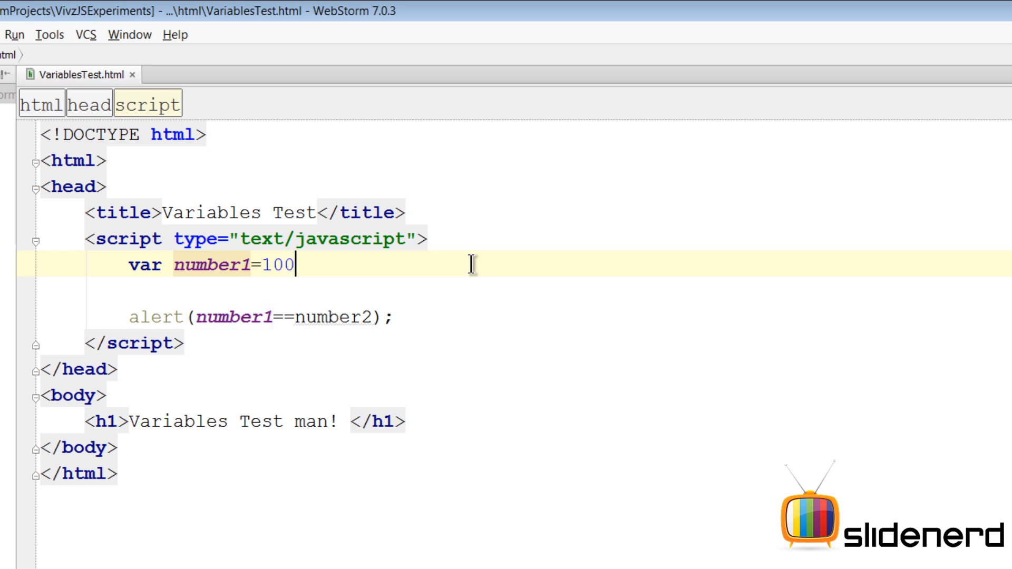
text(;)
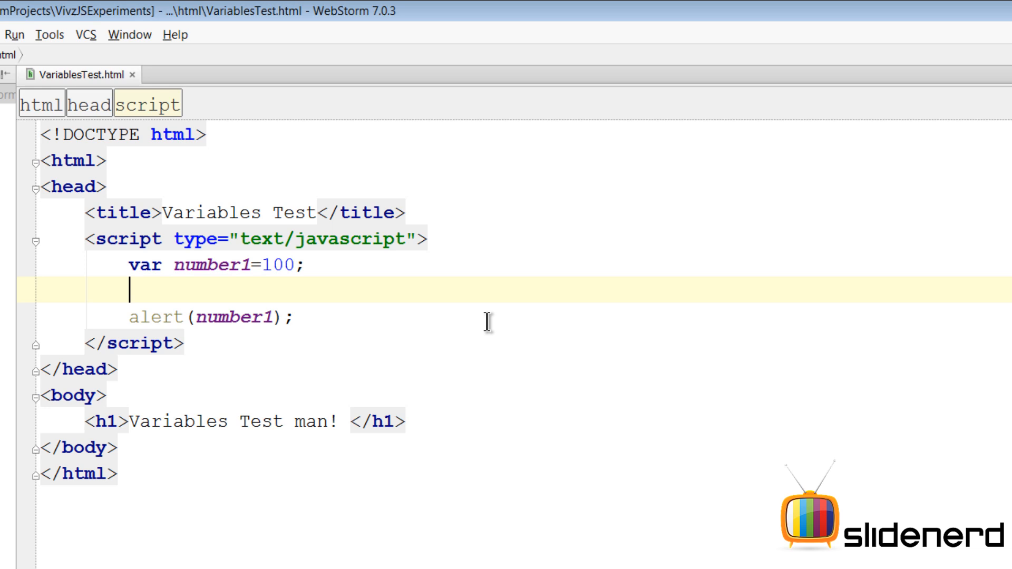
text(number1=)
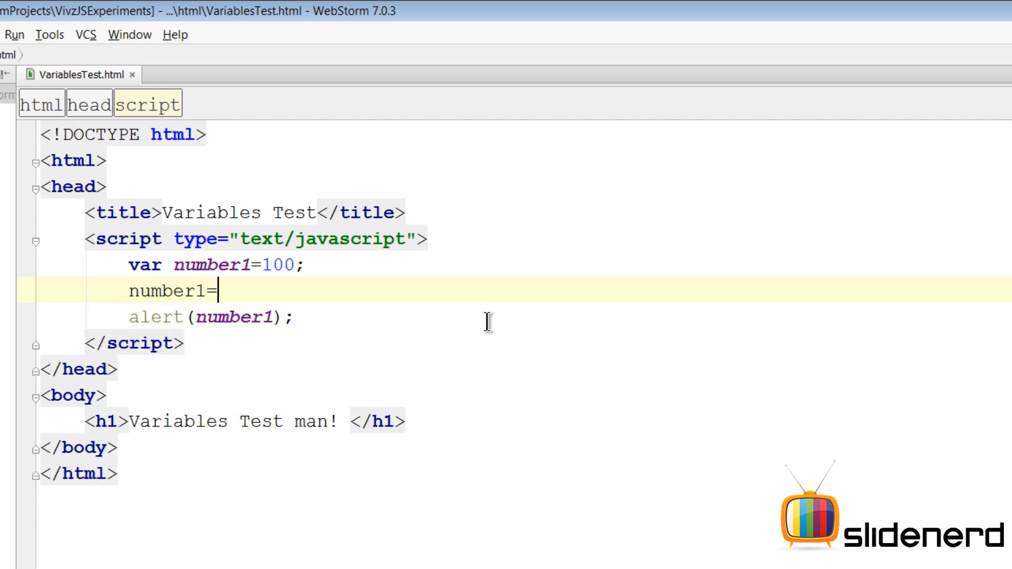
text("hi")
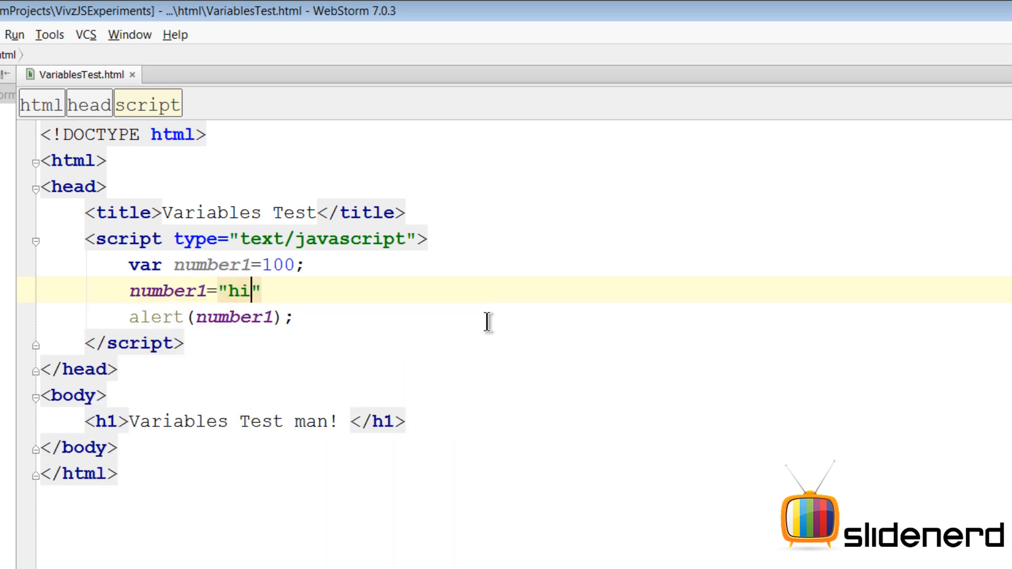
text(;)
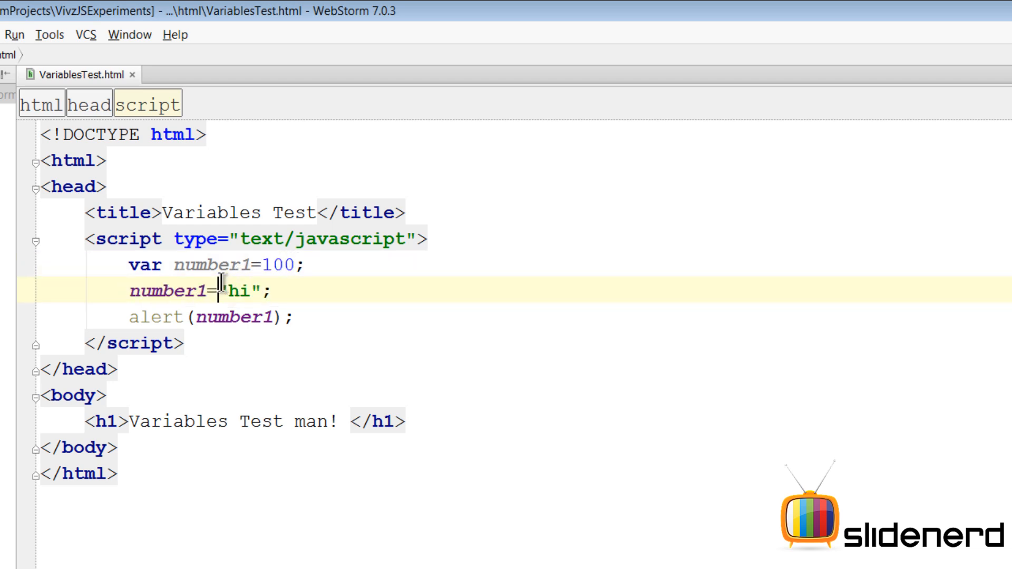
double_click(238, 290)
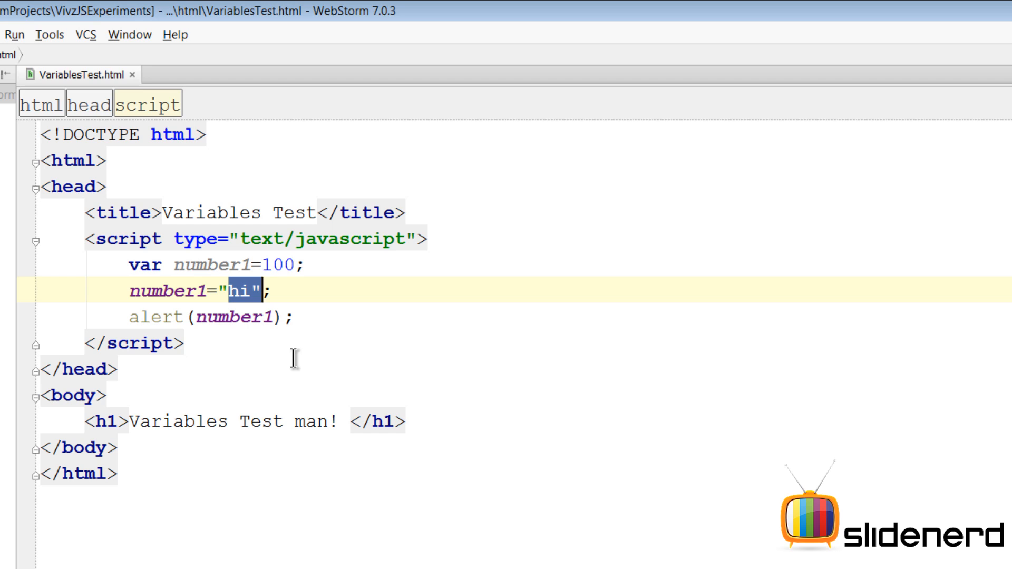
mouse_move(231, 317)
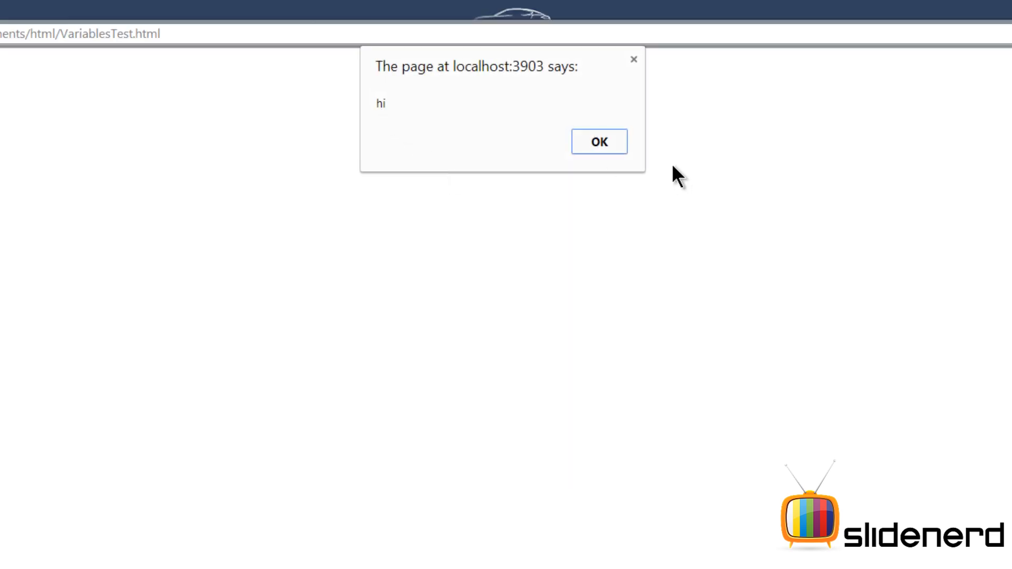
click(598, 141)
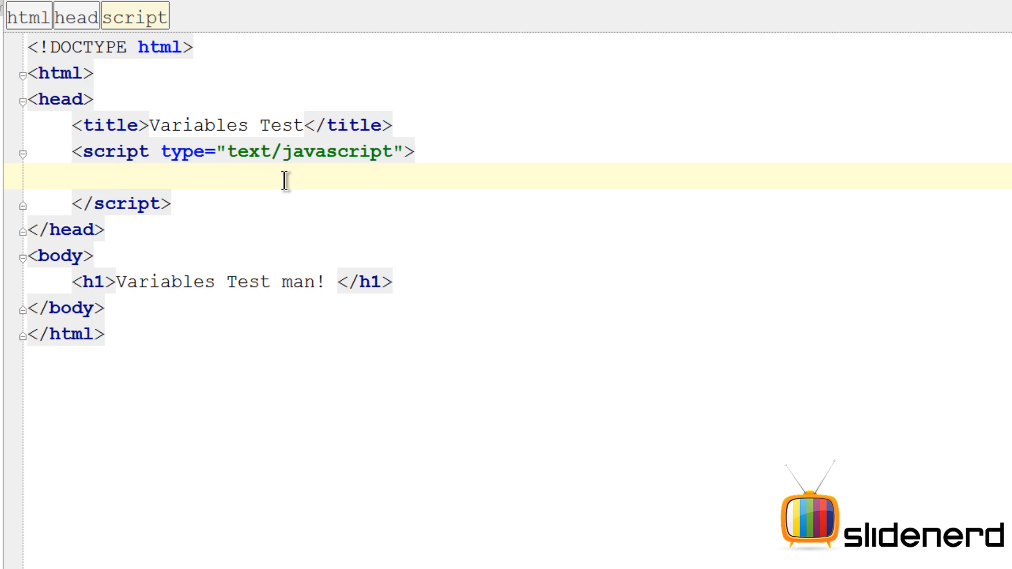
Declare var number1=10; and define a function sayHi()
text(var n)
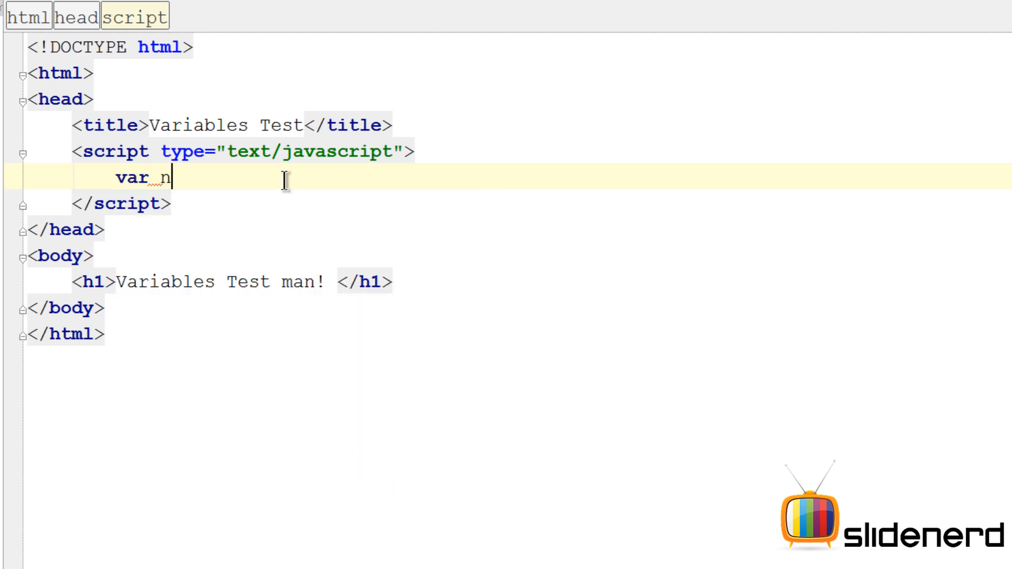
text(umber1=10;)
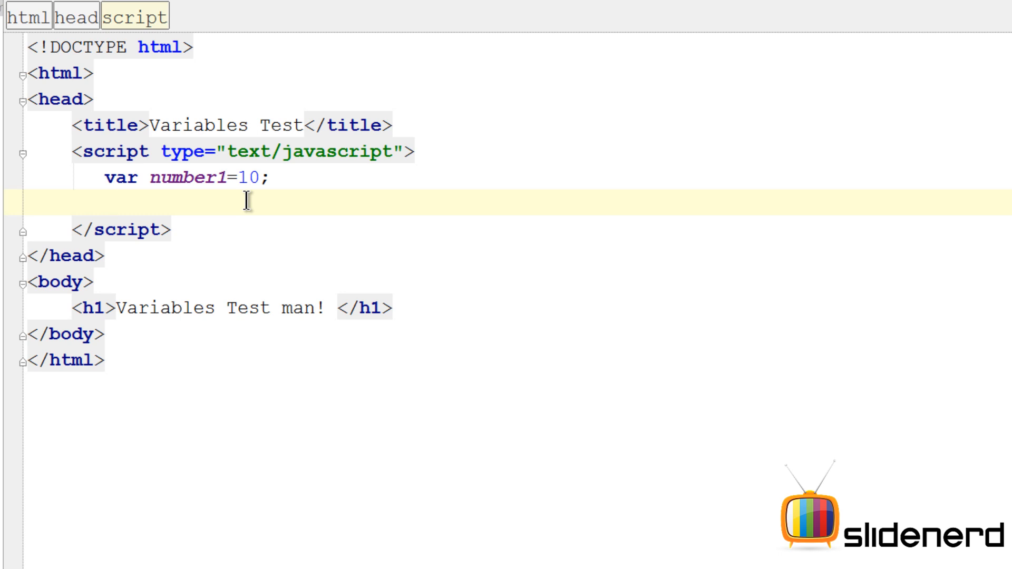
text(function say)
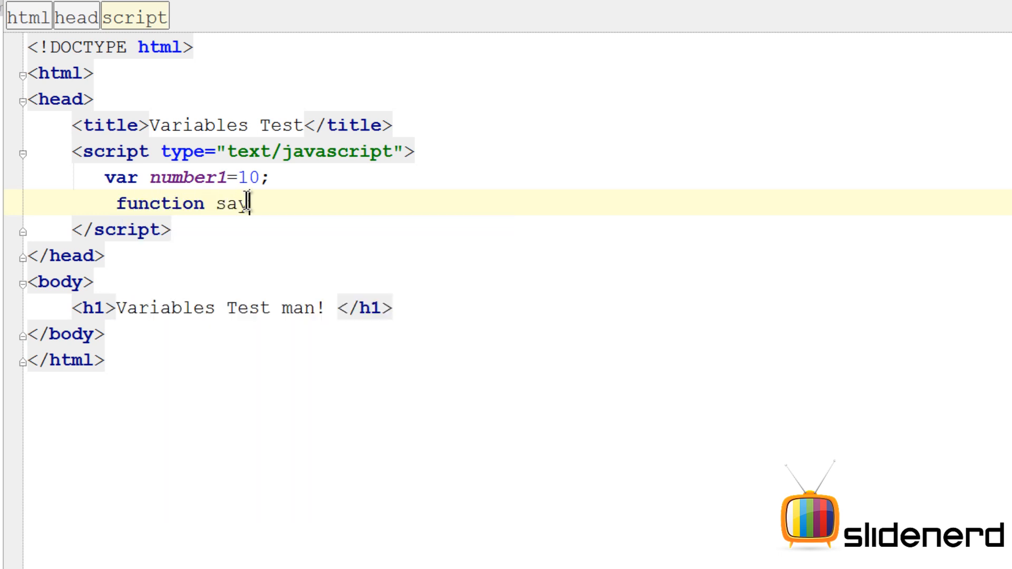
text(Hi)
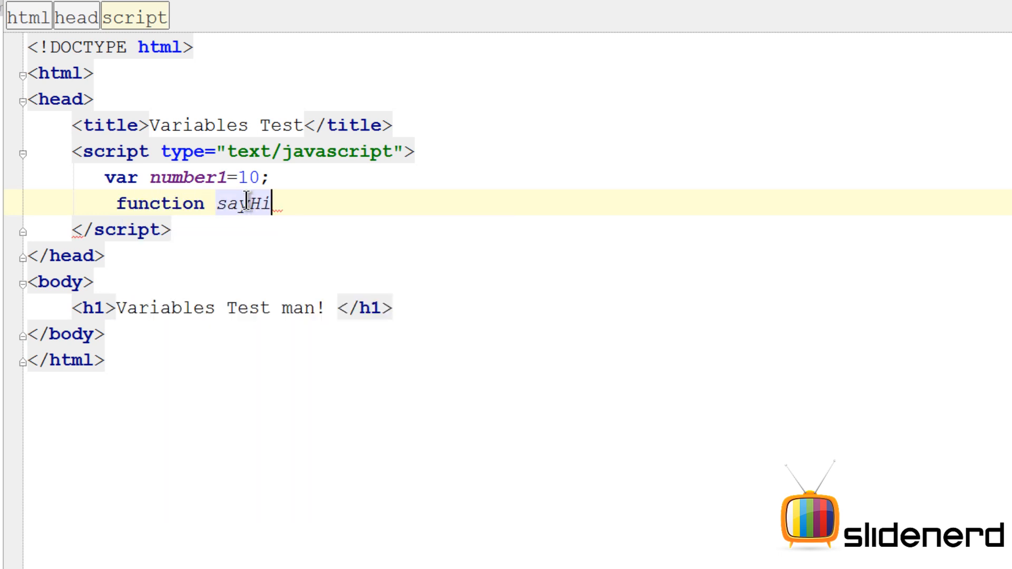
text(())
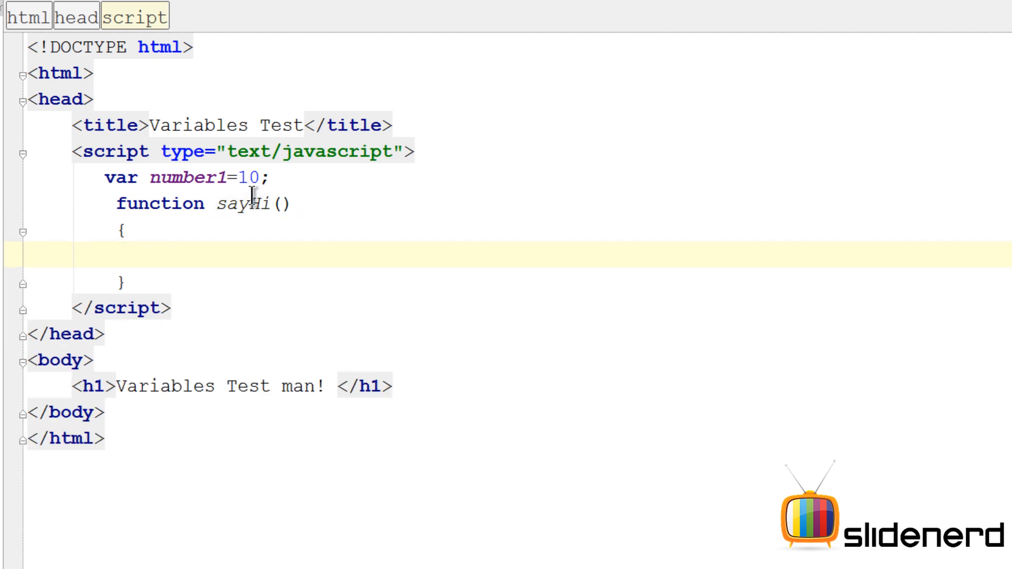
Declare a local var number2=1 inside the sayHi function body
double_click(158, 204)
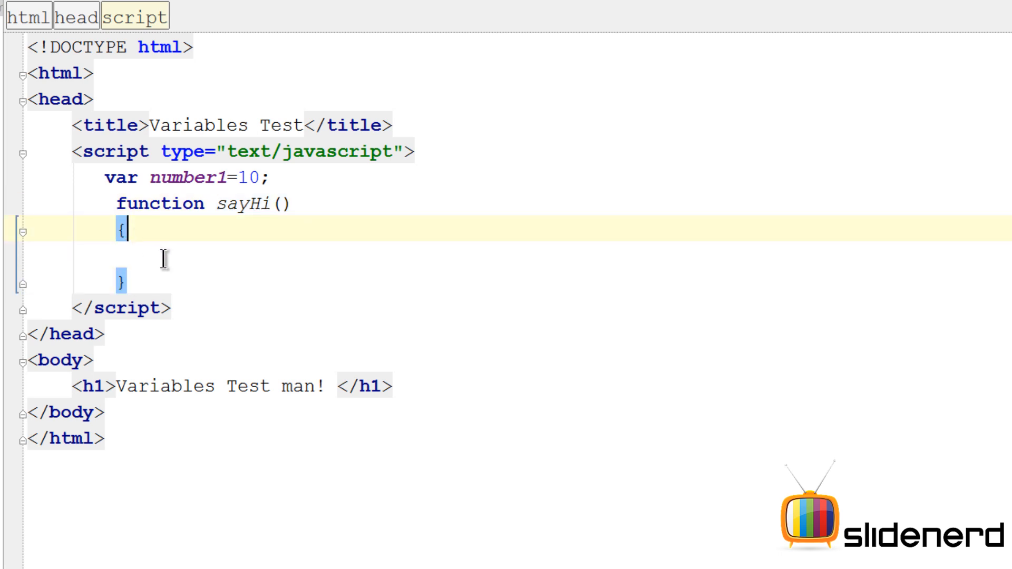
text(v)
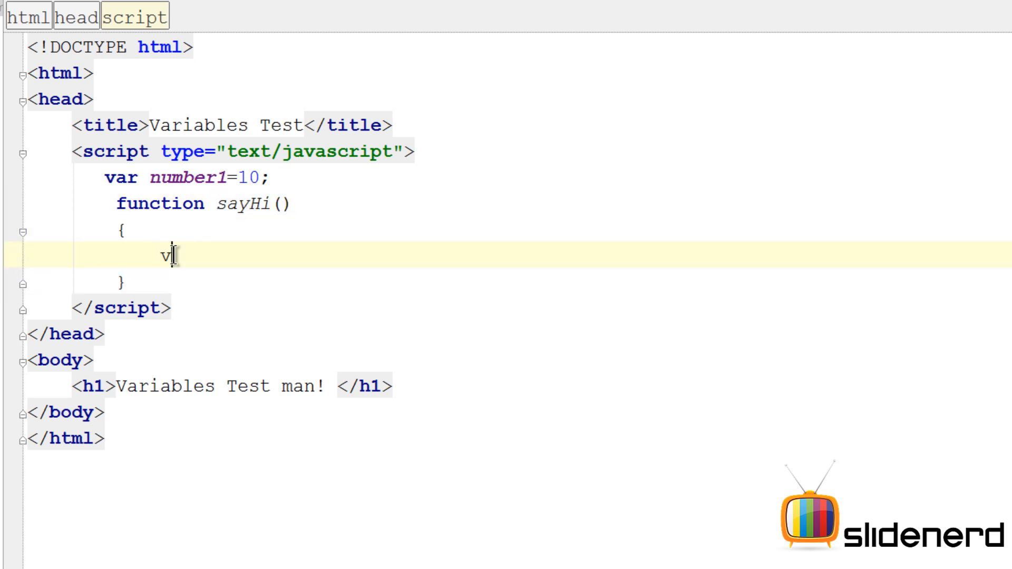
text(ar number2=1;)
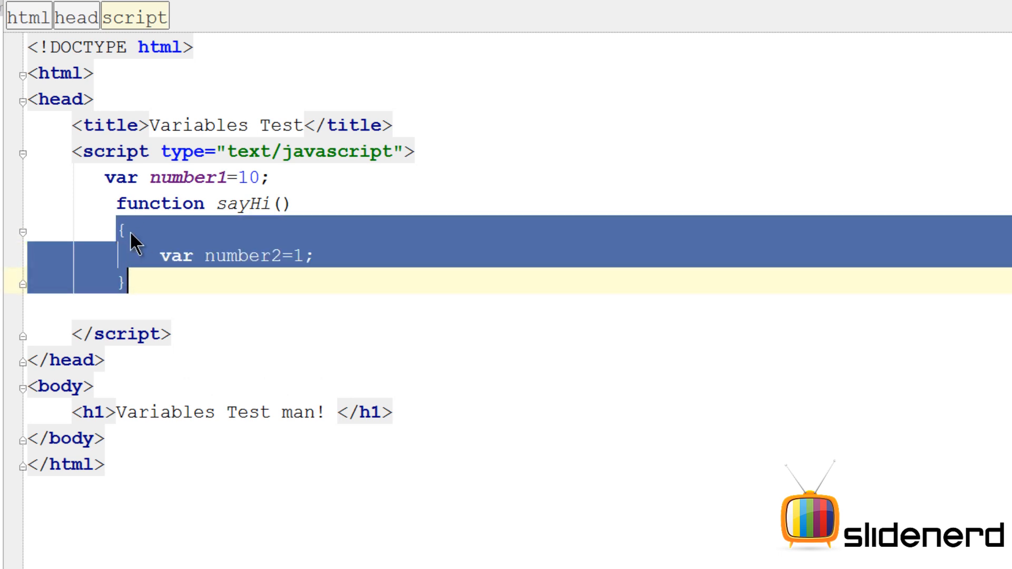
click(165, 253)
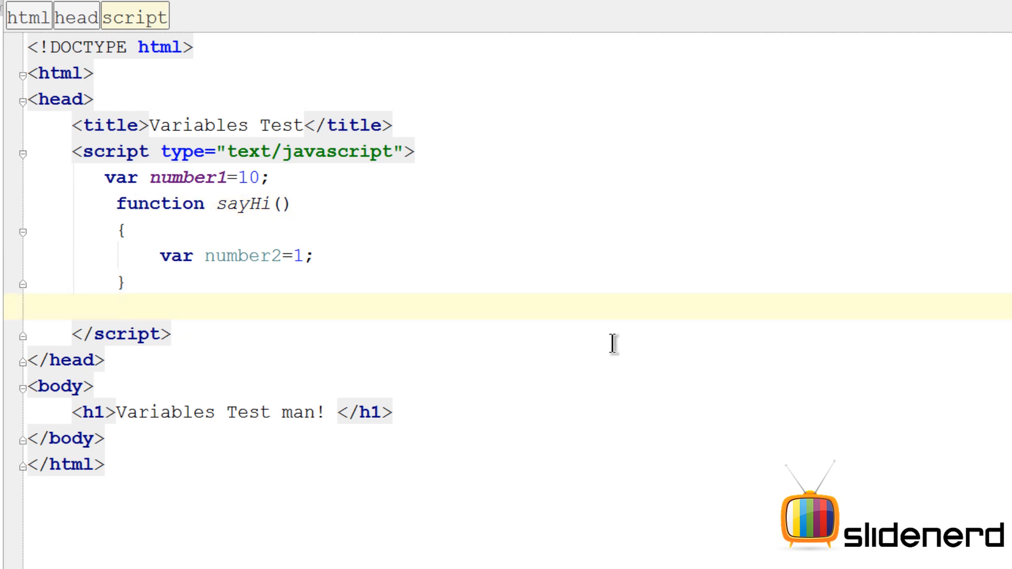
Add alert(number1) and alert(number2) after sayHi, run, and dismiss the 10 alert
text(alert())
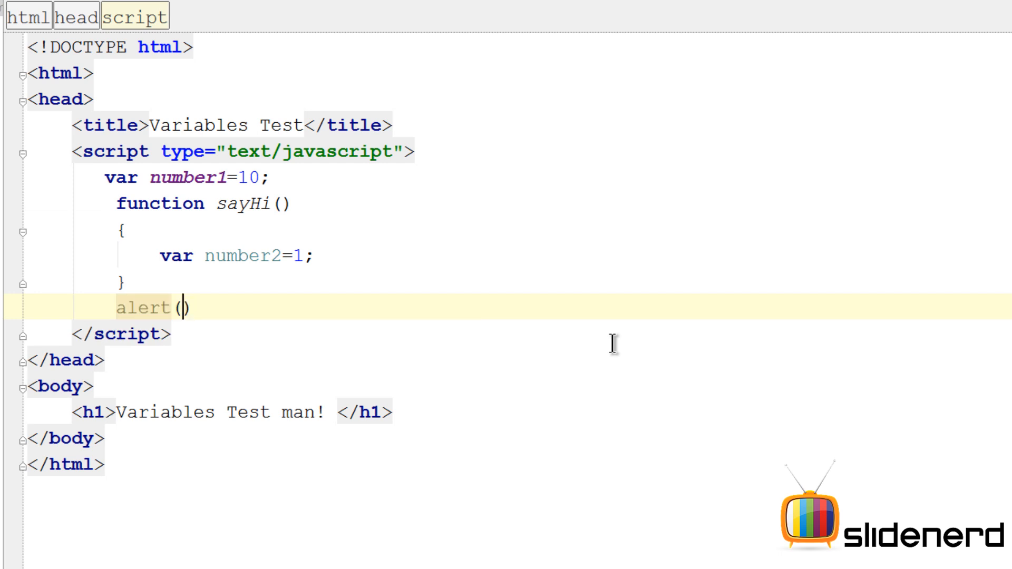
text(number1)
text(alert(number2);)
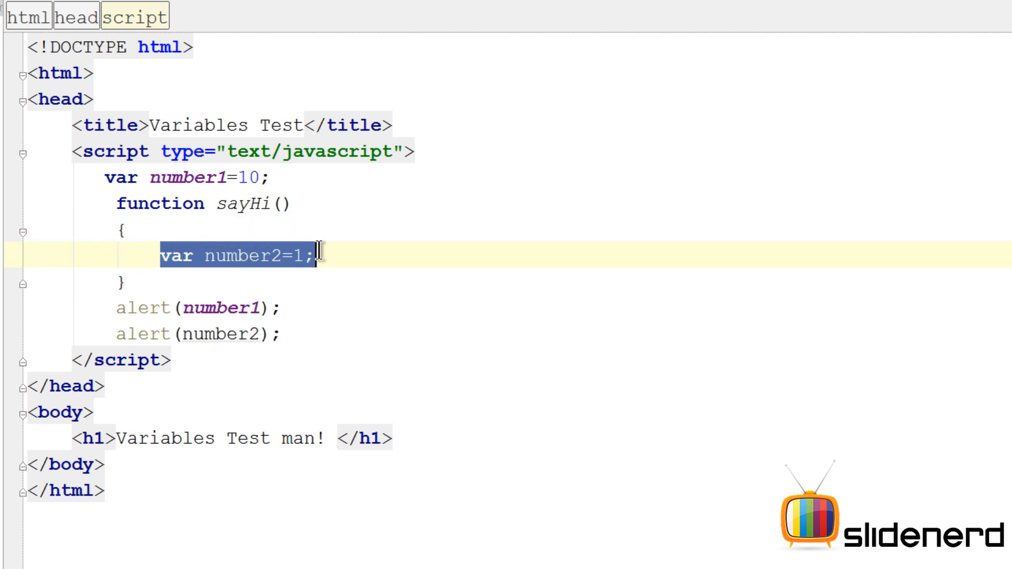
click(278, 334)
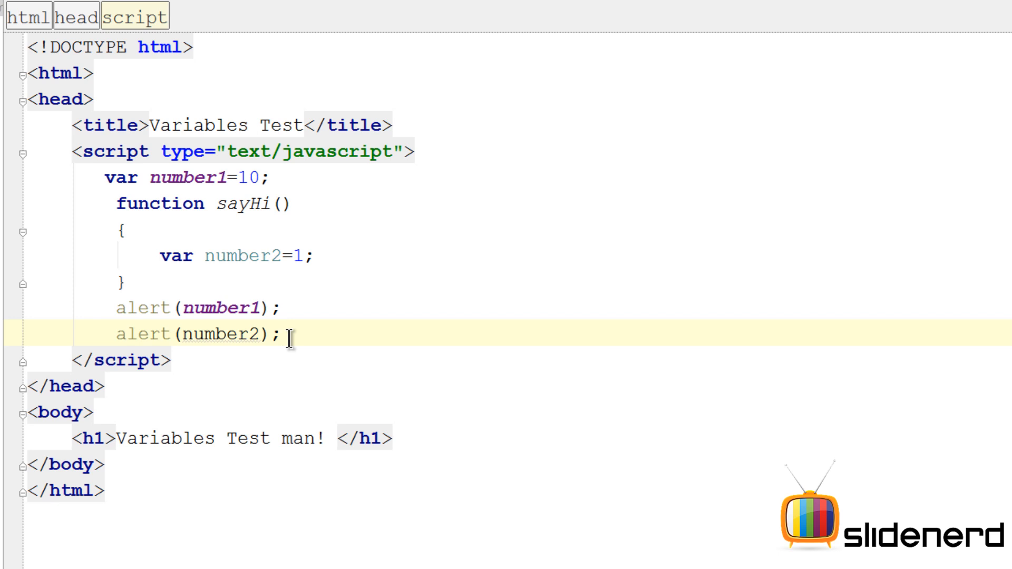
double_click(173, 178)
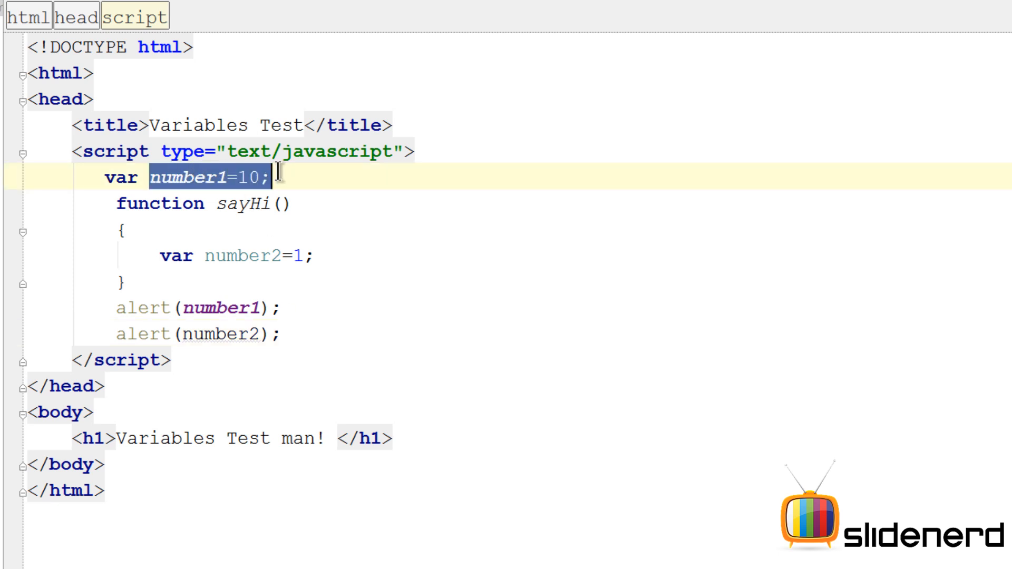
click(213, 256)
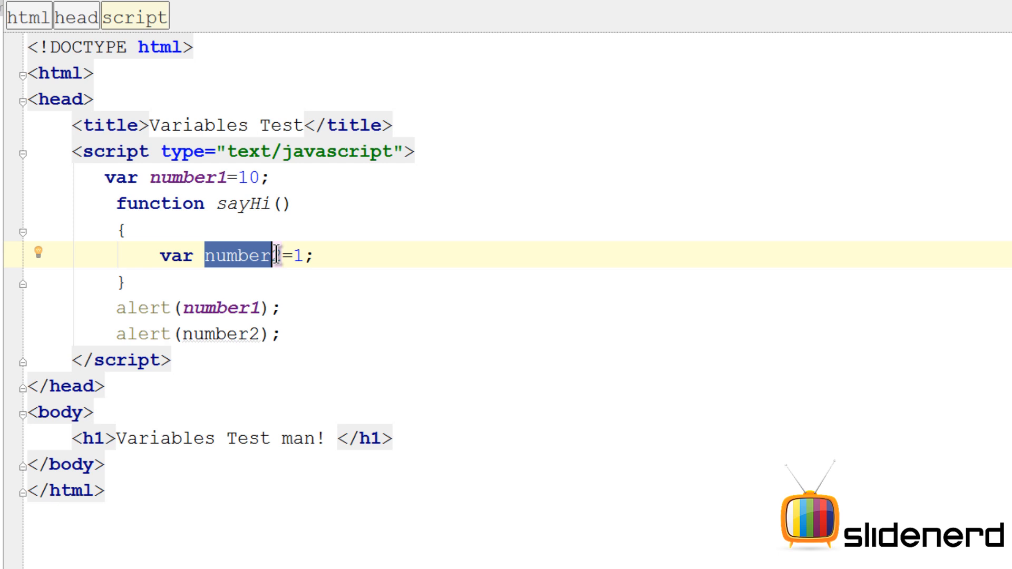
text(2)
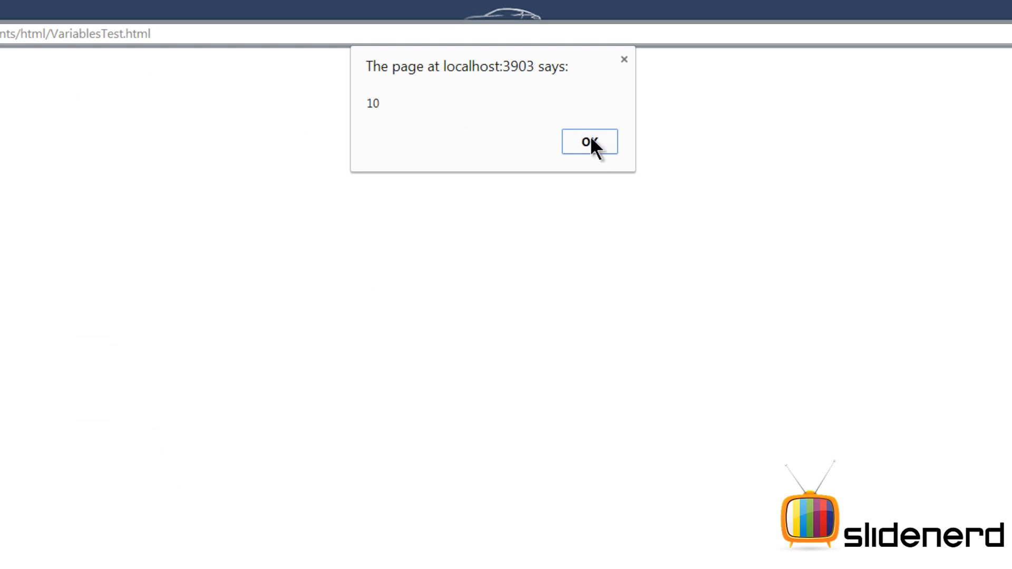
click(589, 141)
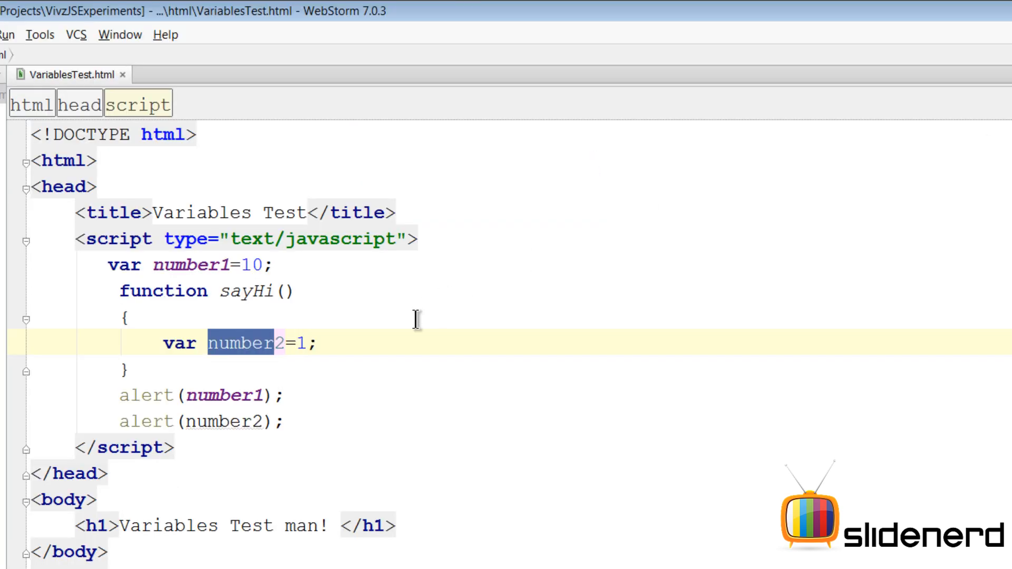
In Chrome's console, read 'Uncaught ReferenceError: number2 is not defined'
click(251, 422)
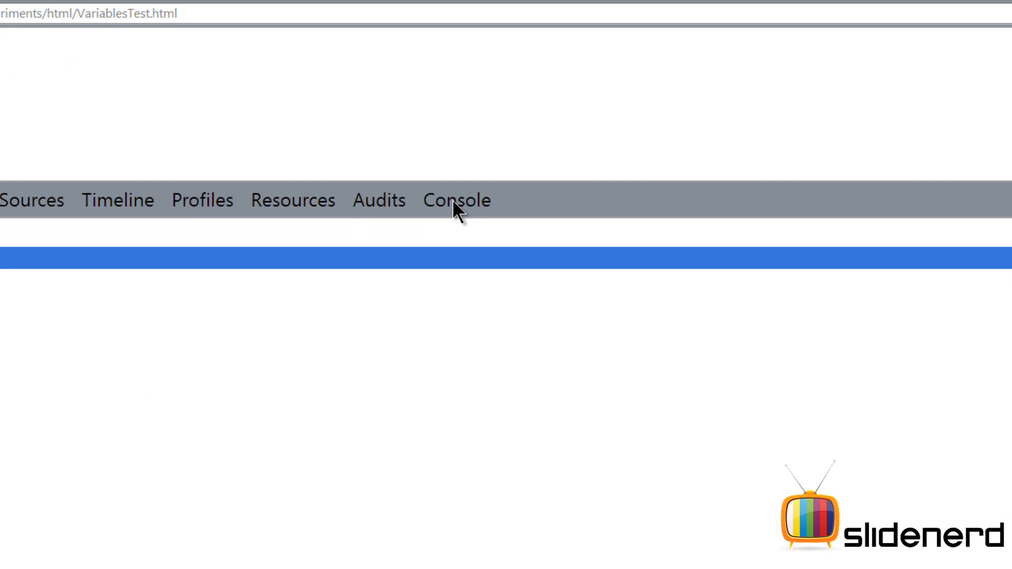
click(456, 200)
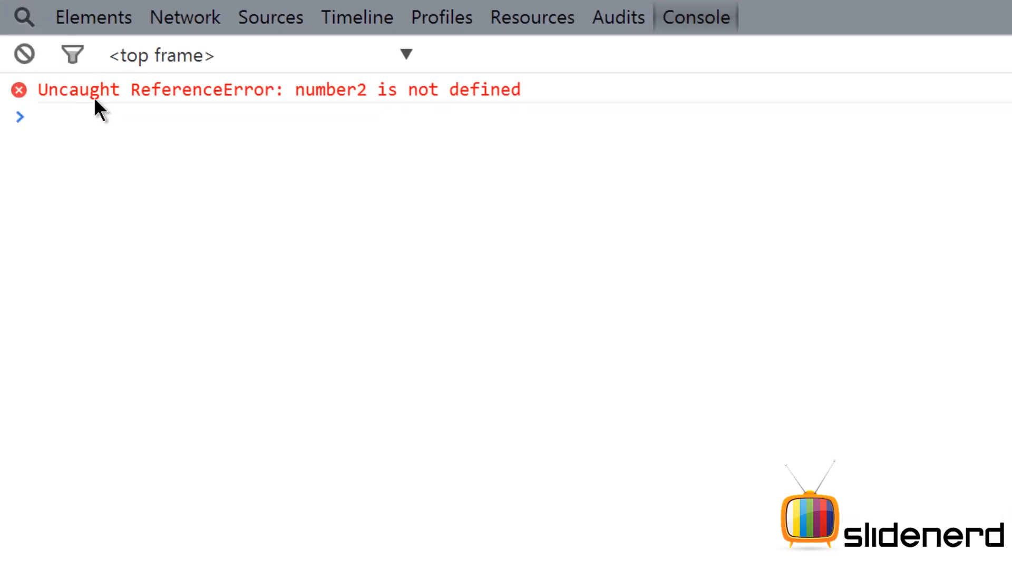
mouse_move(412, 106)
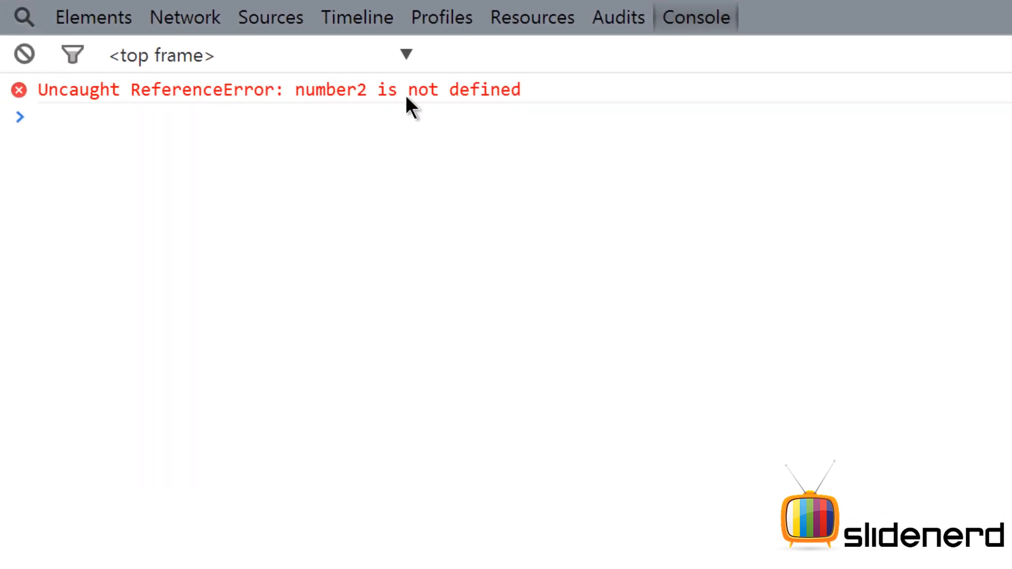
mouse_move(949, 84)
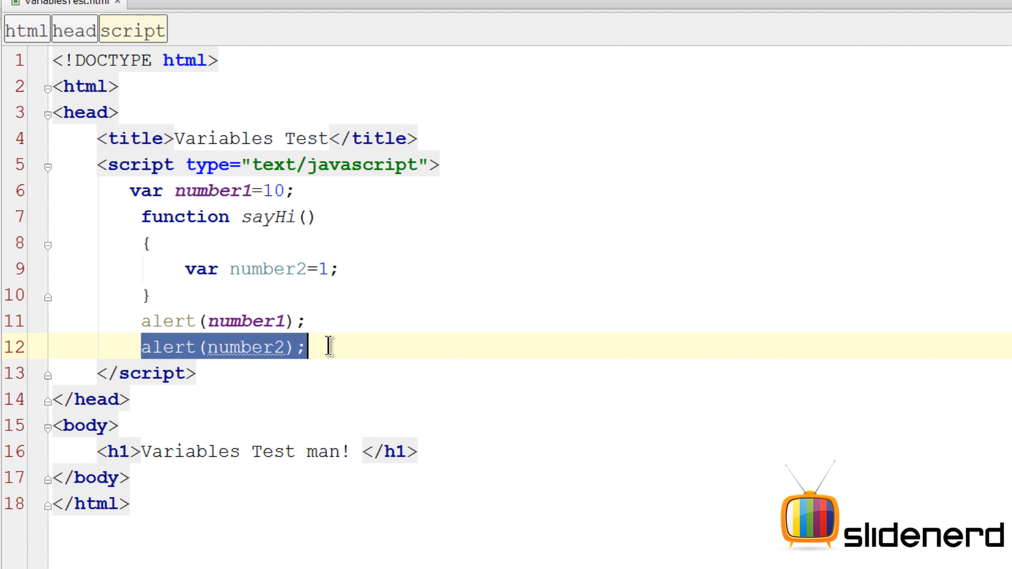
click(194, 347)
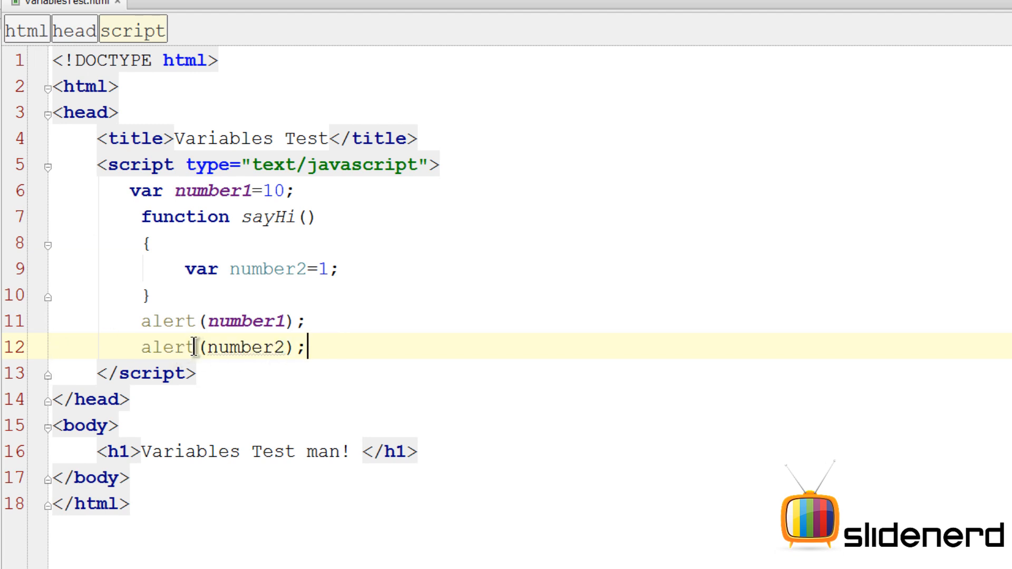